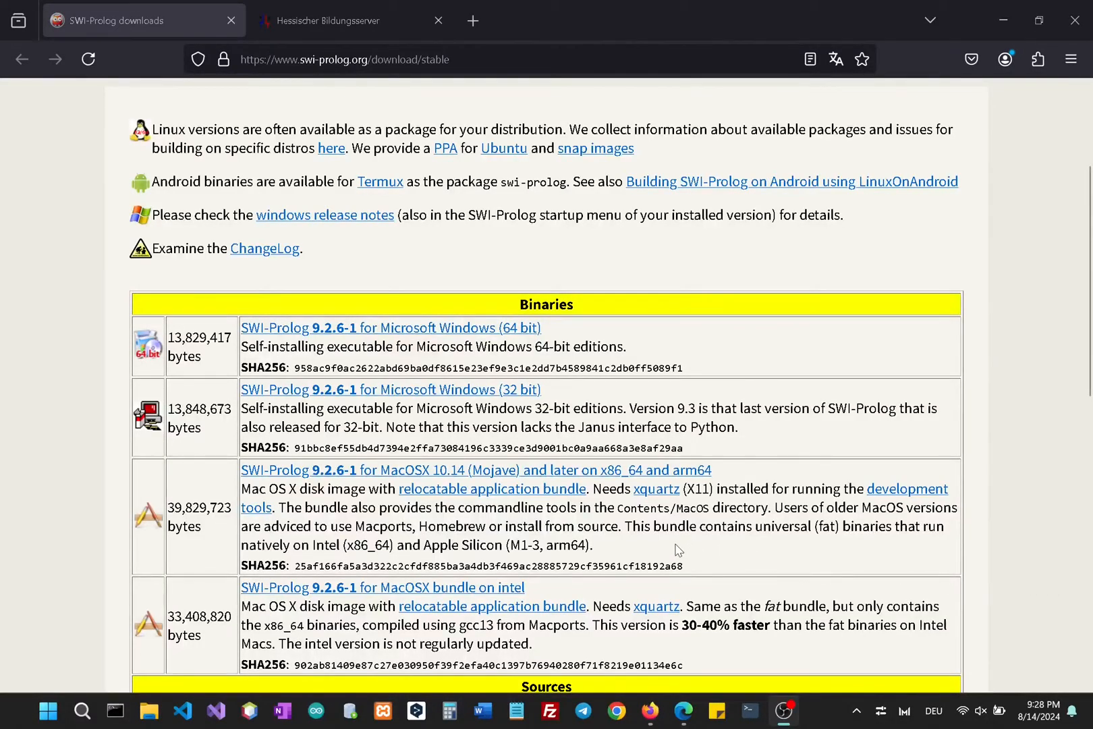
{"action": "mouse_move", "coordinate": [574, 453]}
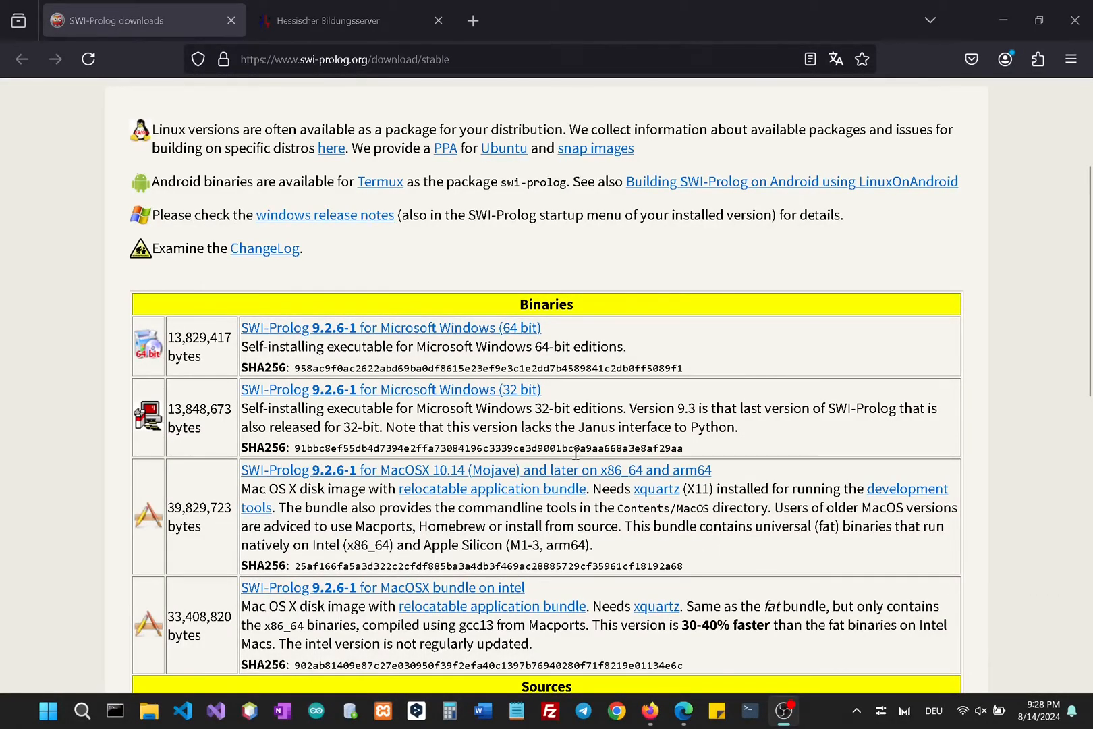
Open the 64-bit Windows SWI-Prolog download page and acknowledge the antivirus notice.
{"action": "scroll", "scroll_direction": "up", "scroll_amount": 3}
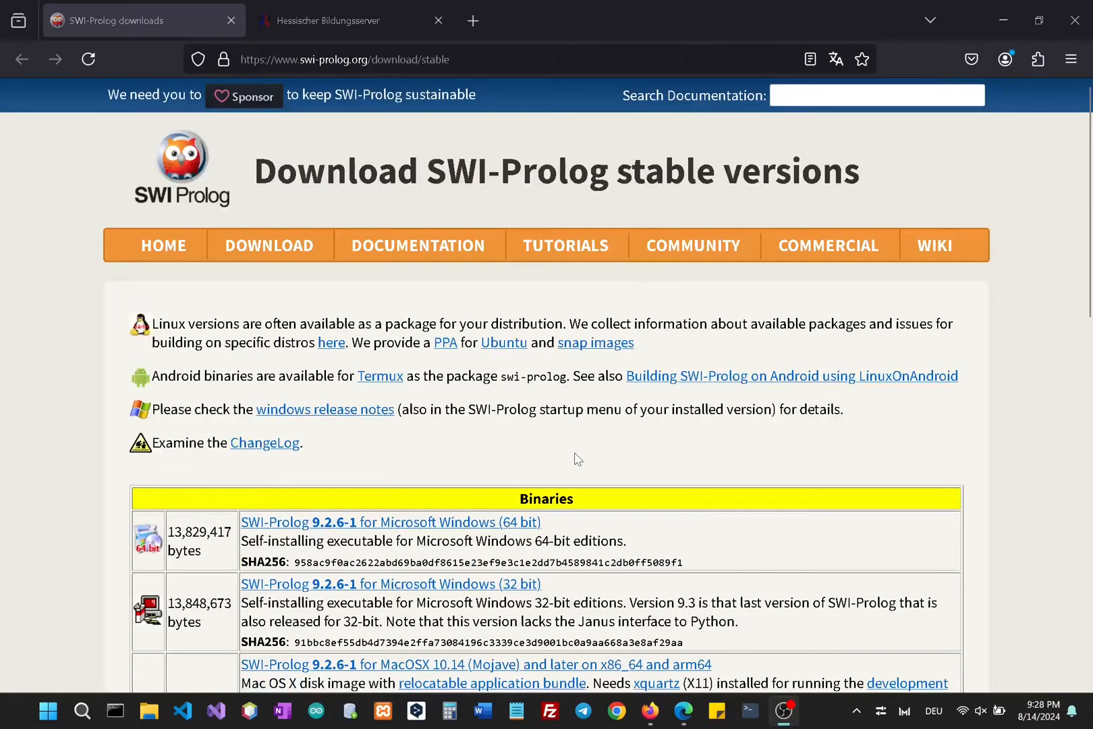
{"action": "mouse_move", "coordinate": [177, 218]}
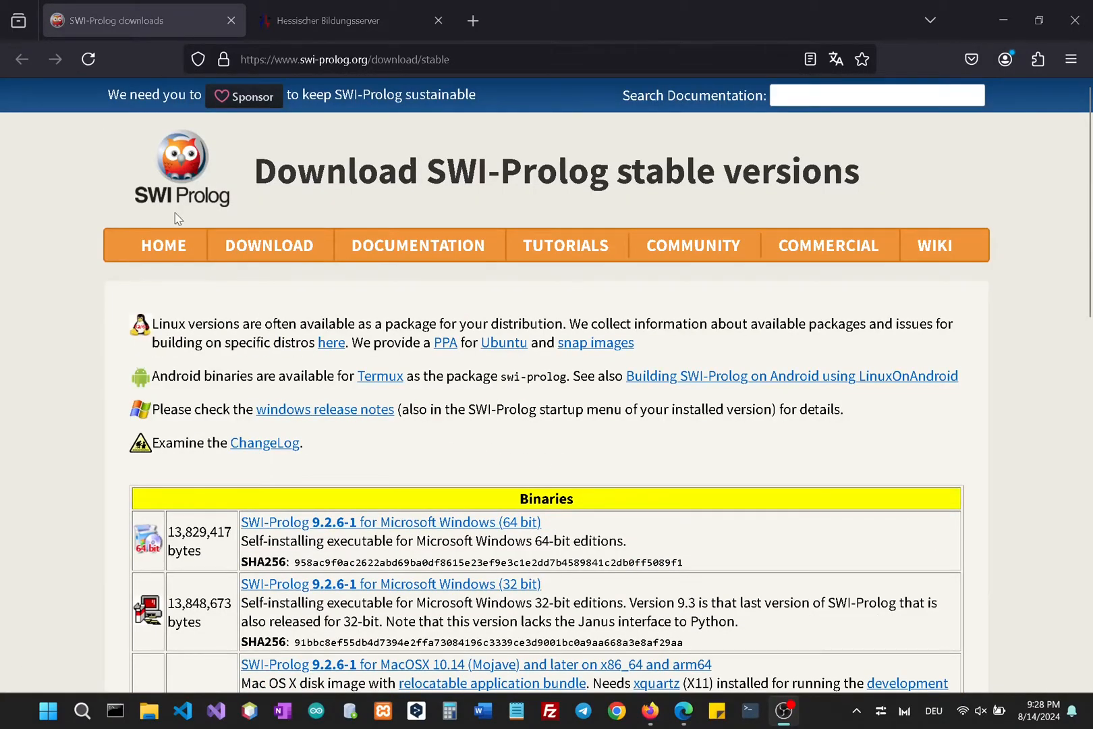
{"action": "left_click", "coordinate": [341, 20]}
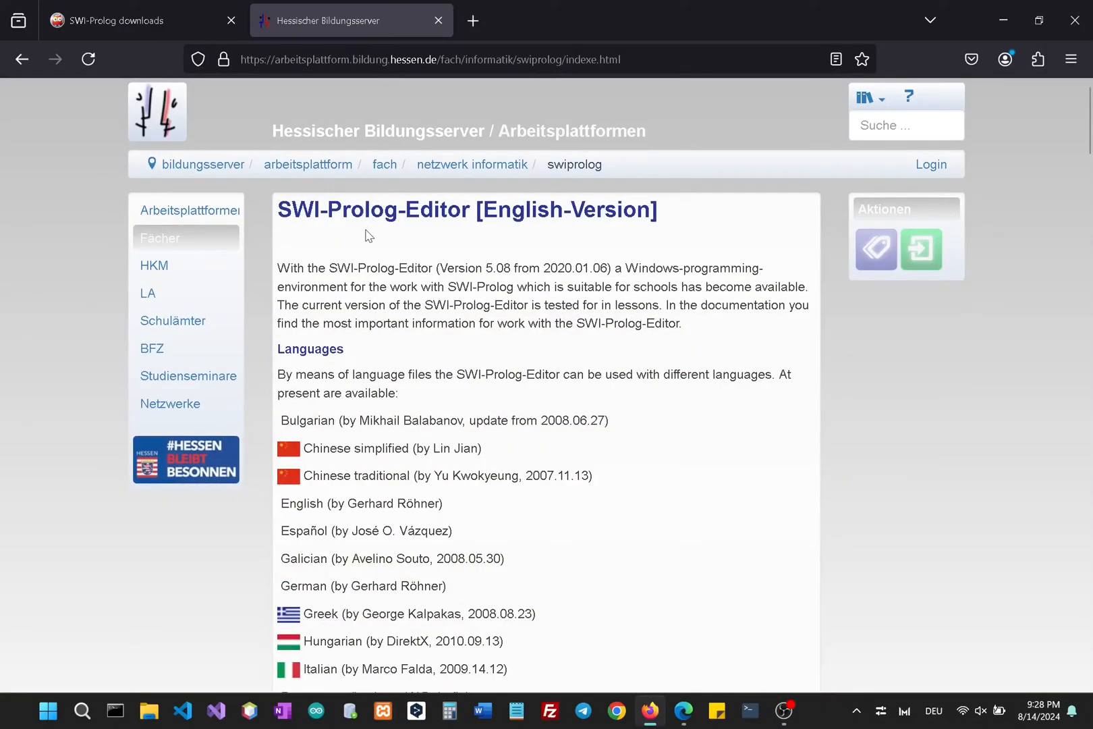
{"action": "mouse_move", "coordinate": [403, 240]}
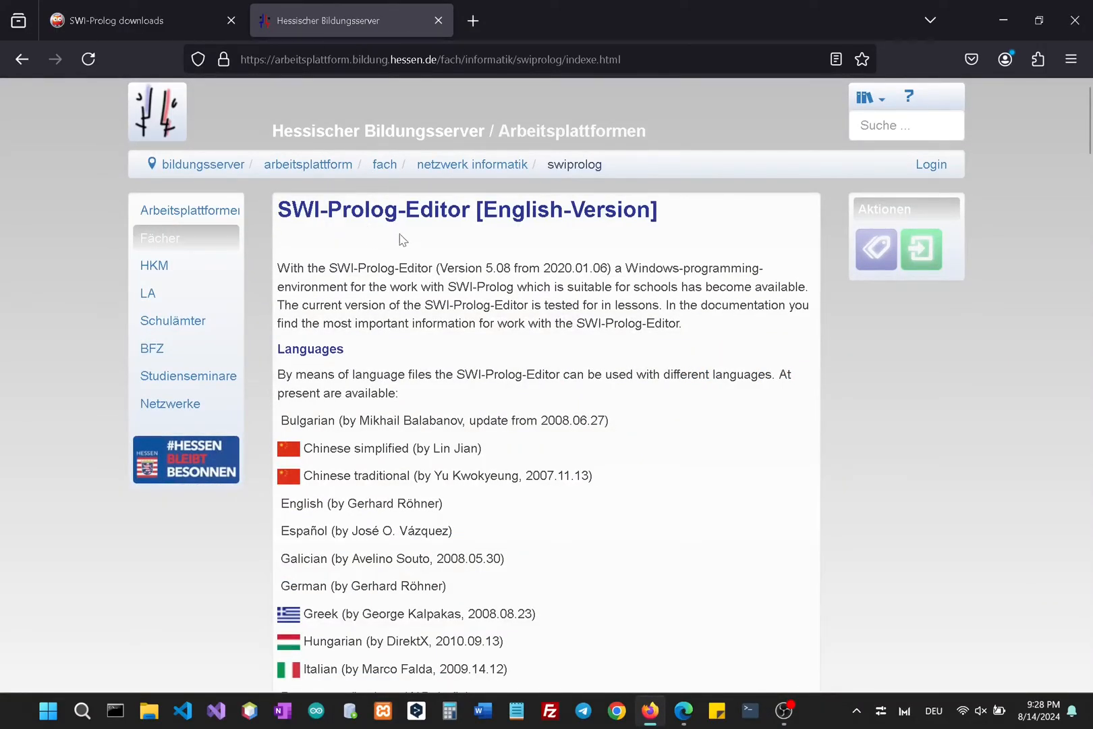
{"action": "mouse_move", "coordinate": [211, 81]}
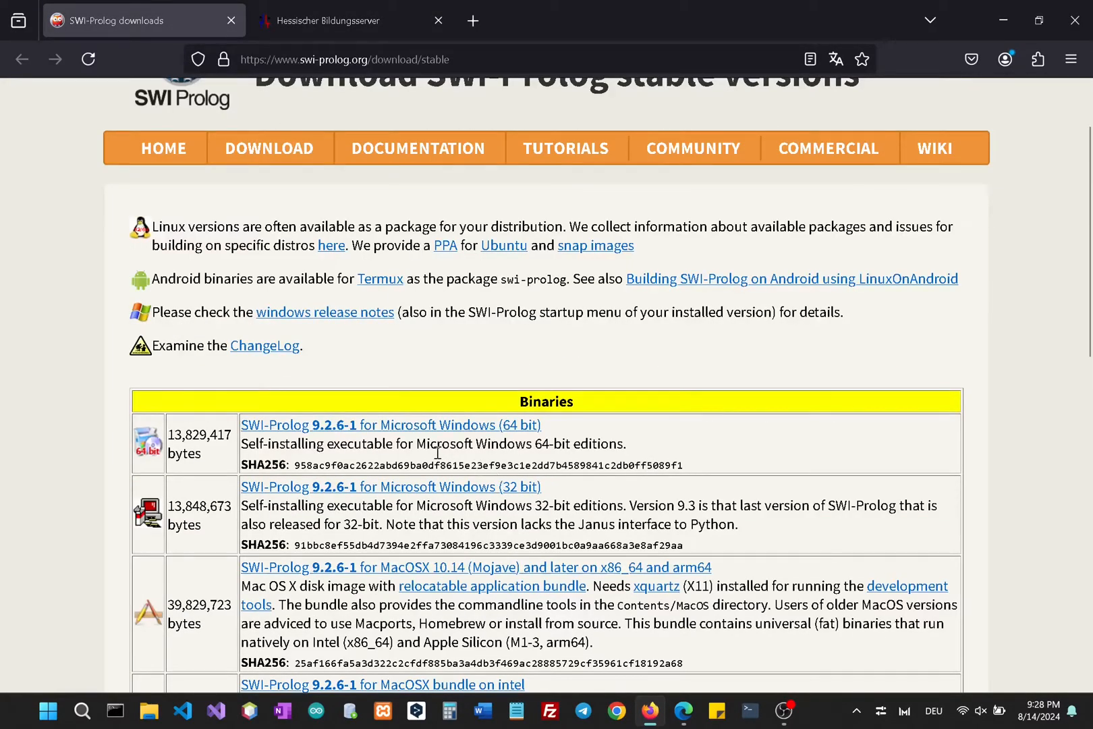
{"action": "mouse_move", "coordinate": [391, 424]}
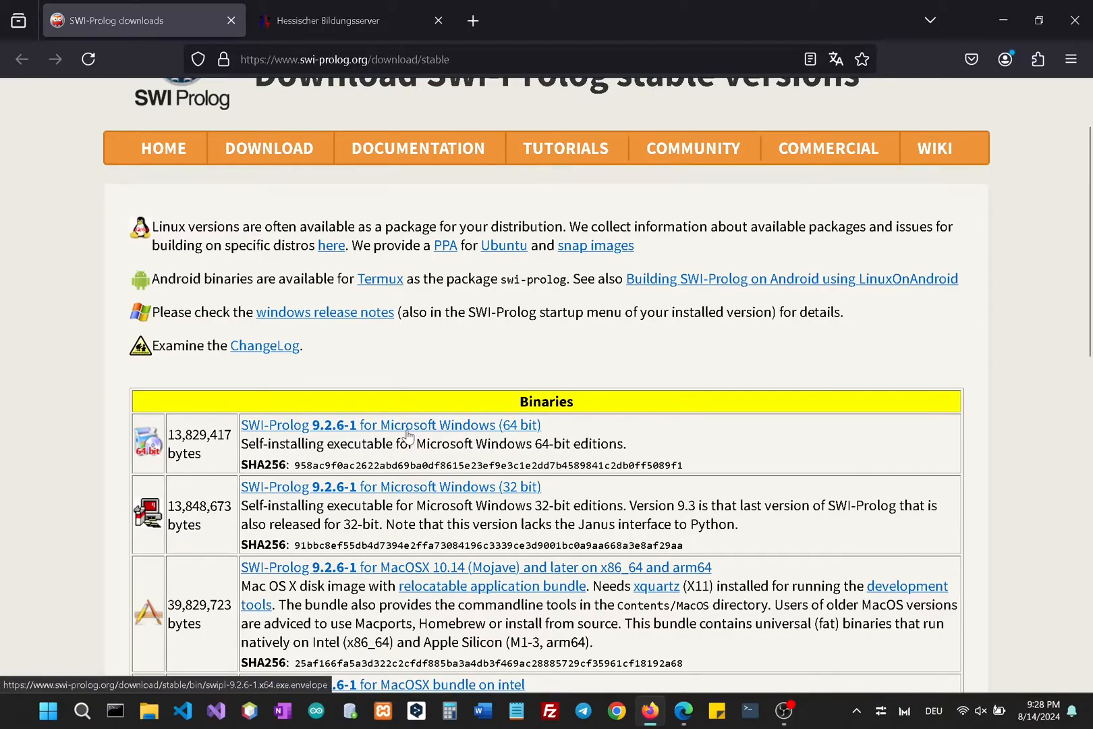
{"action": "mouse_move", "coordinate": [332, 432]}
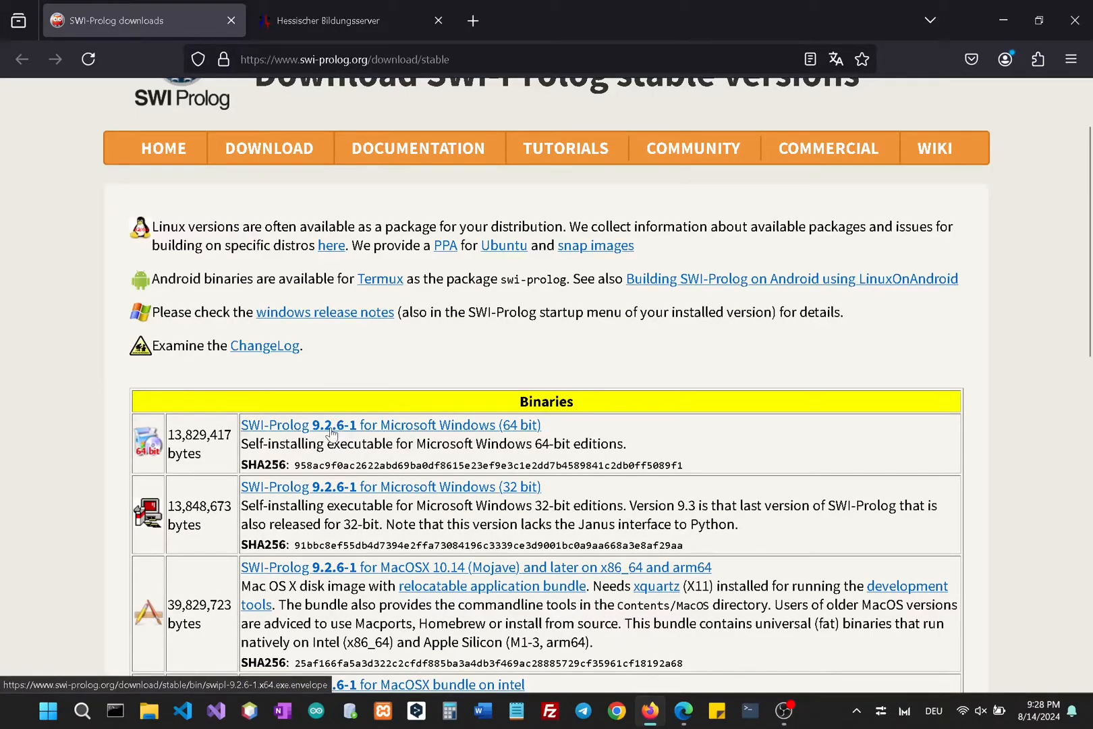
{"action": "left_click", "coordinate": [391, 424]}
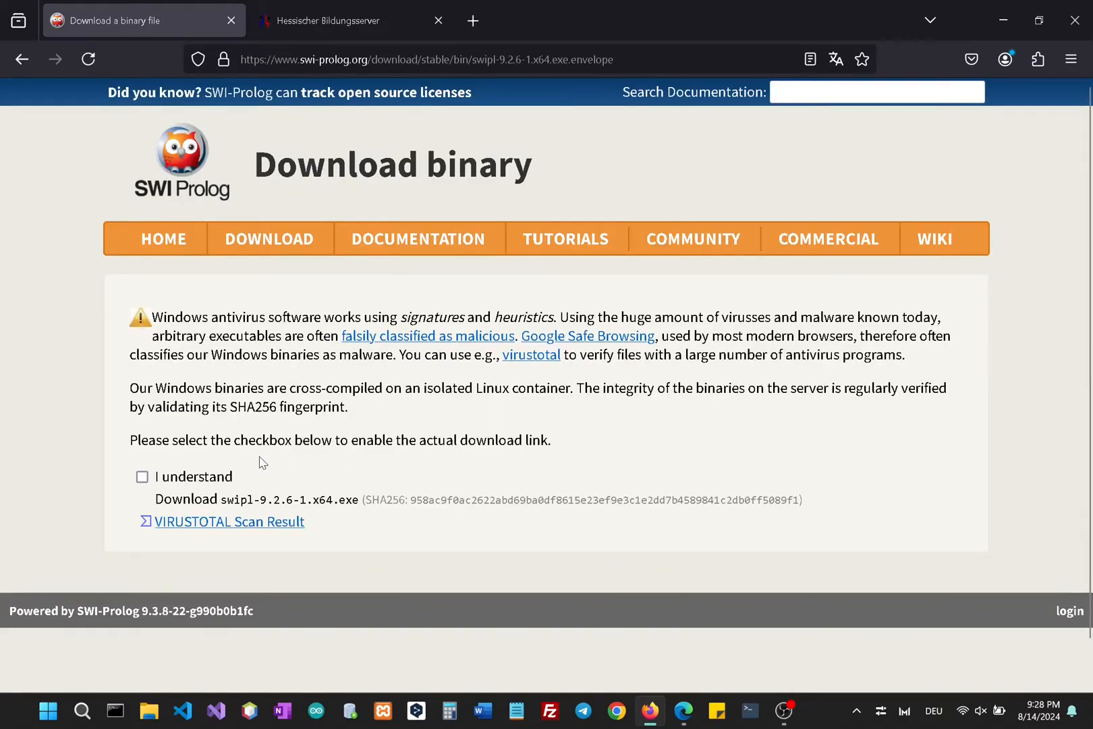
{"action": "left_click", "coordinate": [142, 476]}
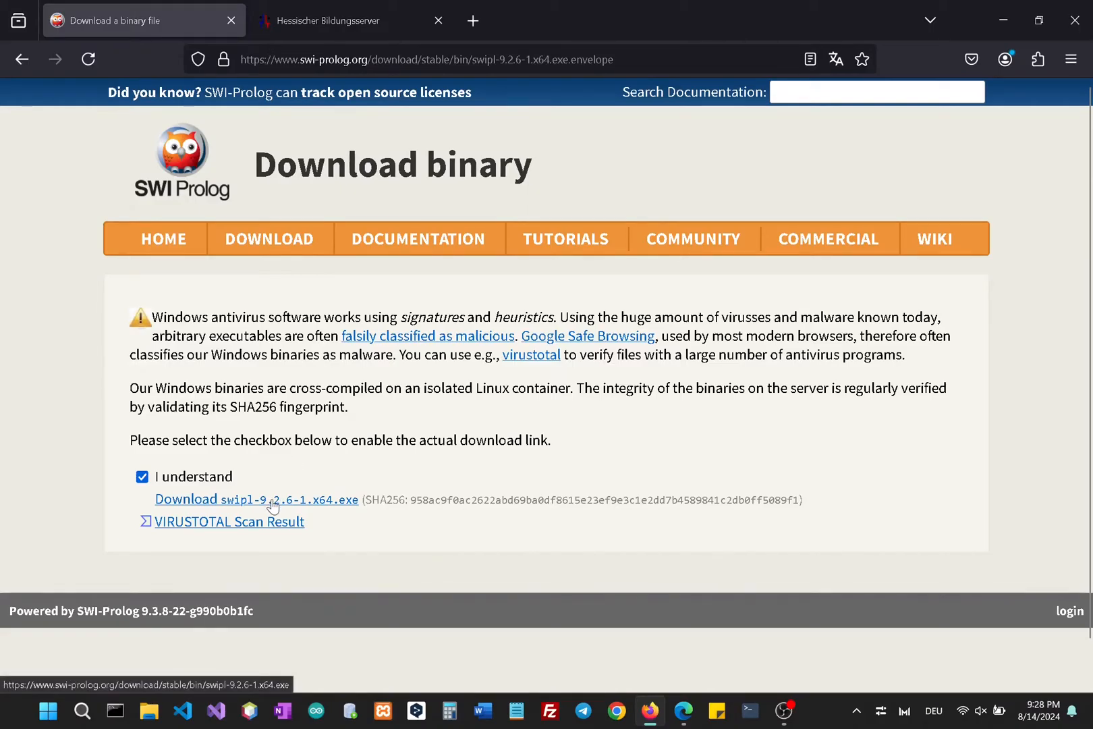
Download swipl-9.2.6-1.x64.exe and launch it from the downloads panel.
{"action": "left_click", "coordinate": [255, 500]}
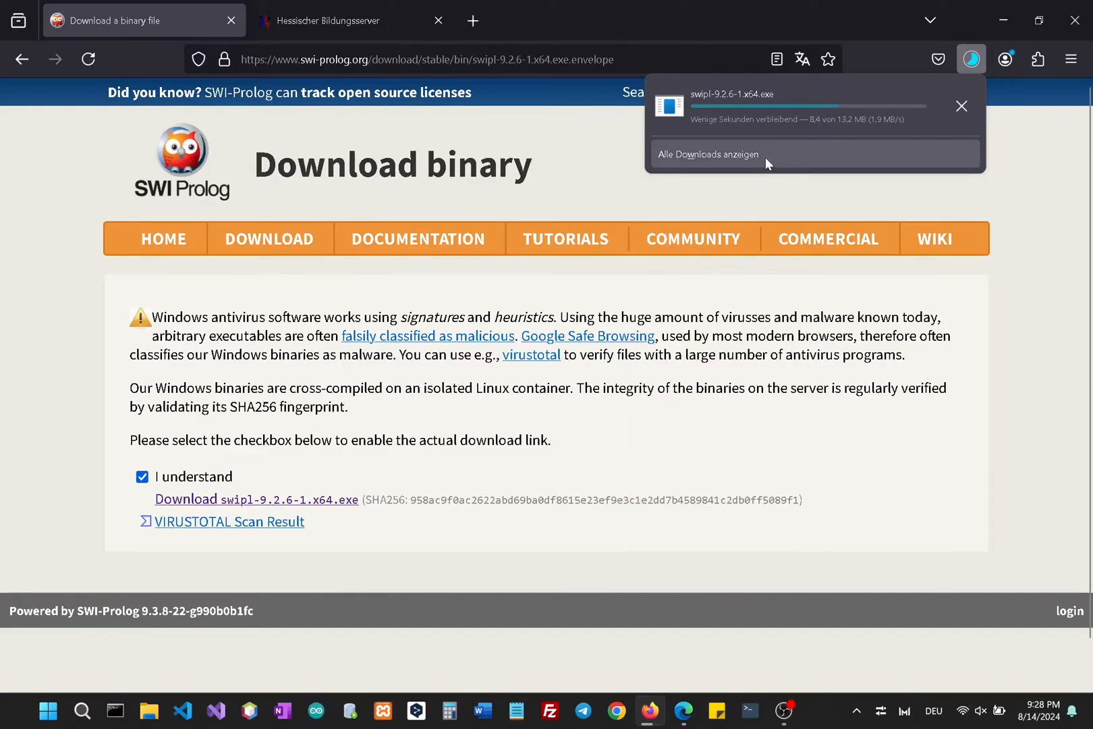
{"action": "left_click", "coordinate": [933, 238]}
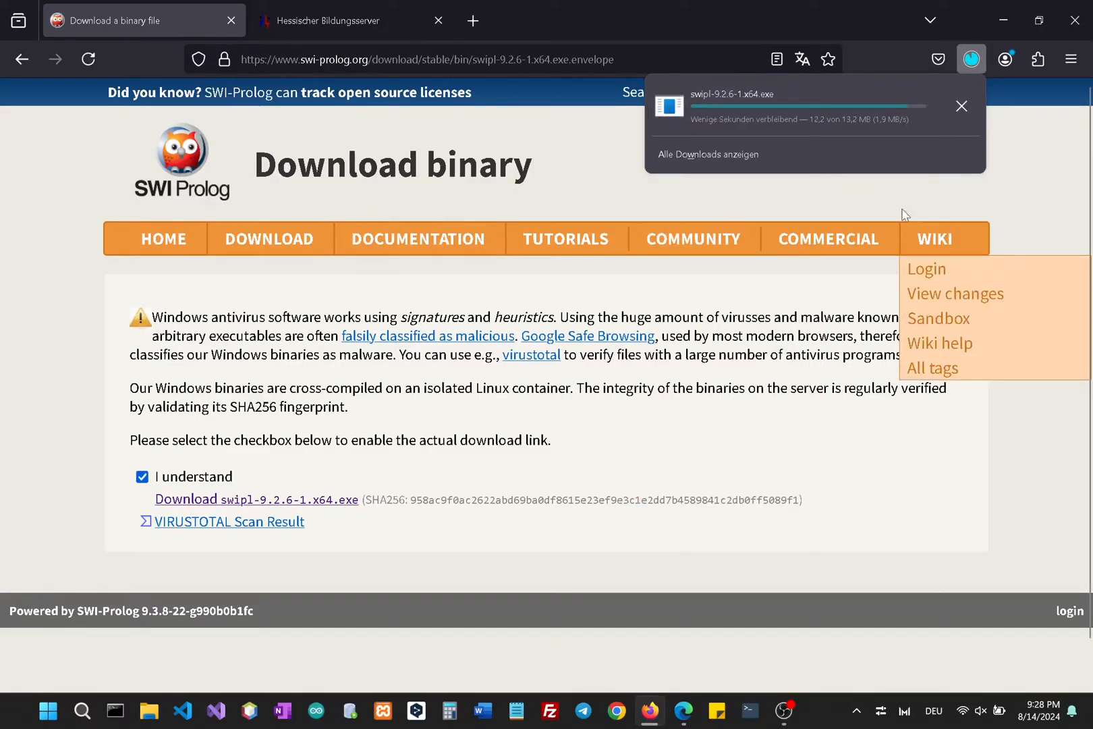
{"action": "left_click", "coordinate": [961, 106]}
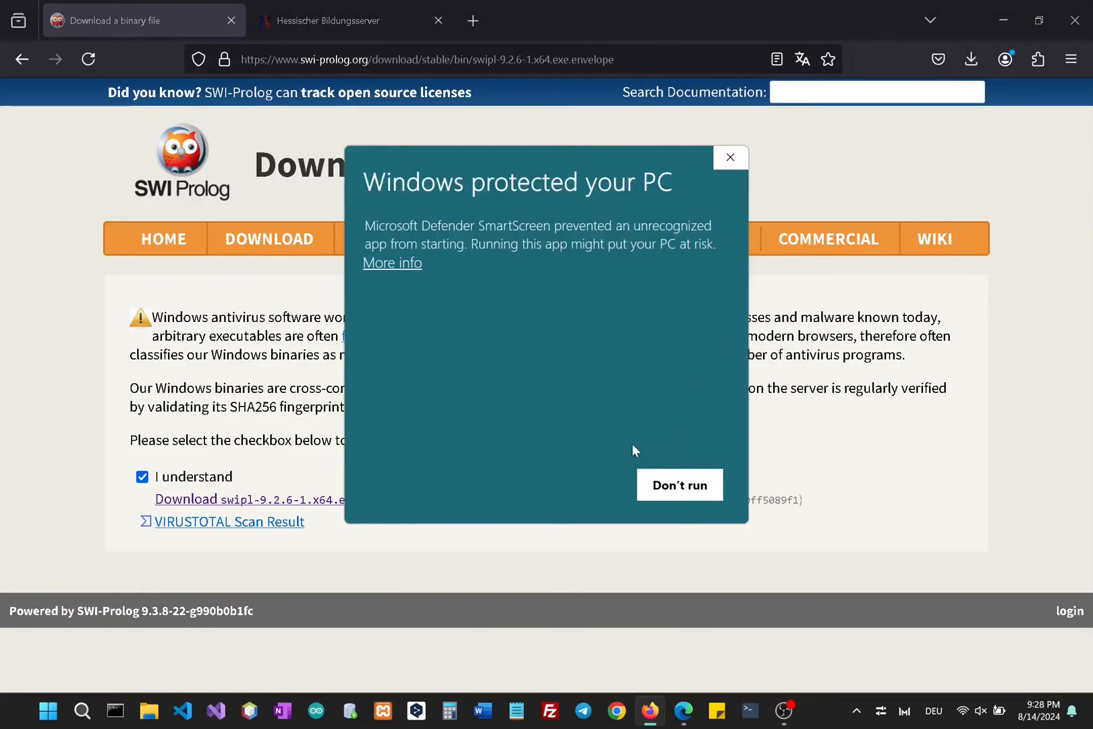
Run the unrecognized installer anyway and choose to create a swipl desktop icon.
{"action": "left_click", "coordinate": [391, 262]}
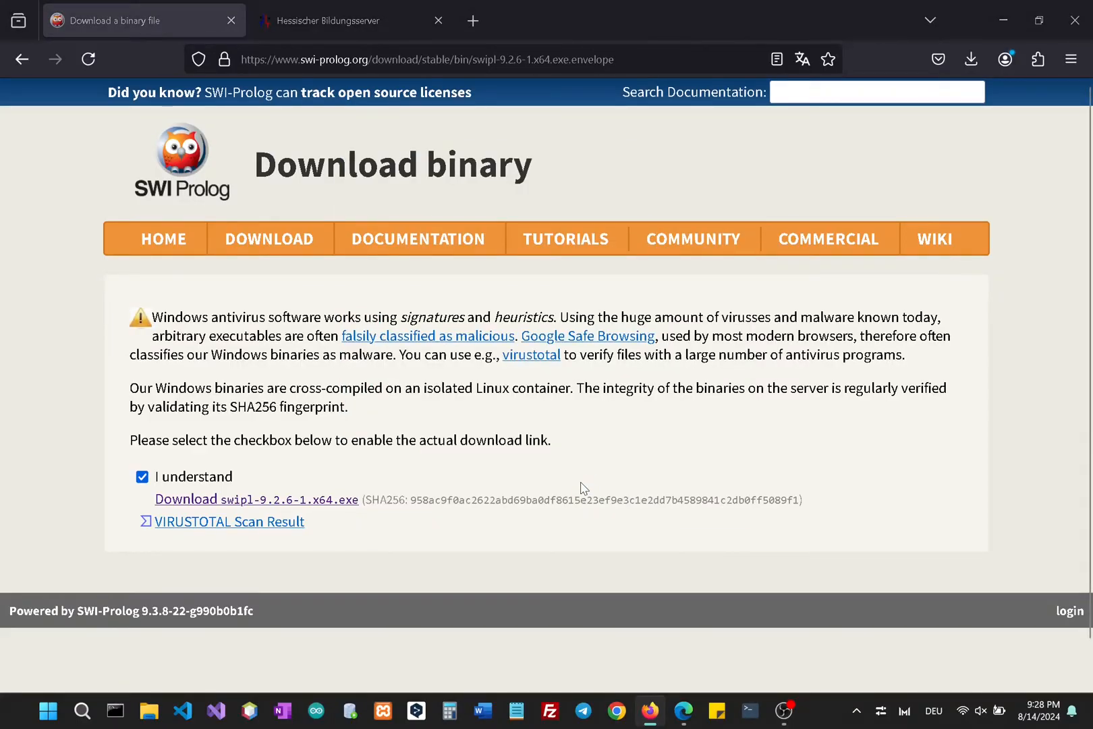
{"action": "left_click", "coordinate": [255, 500]}
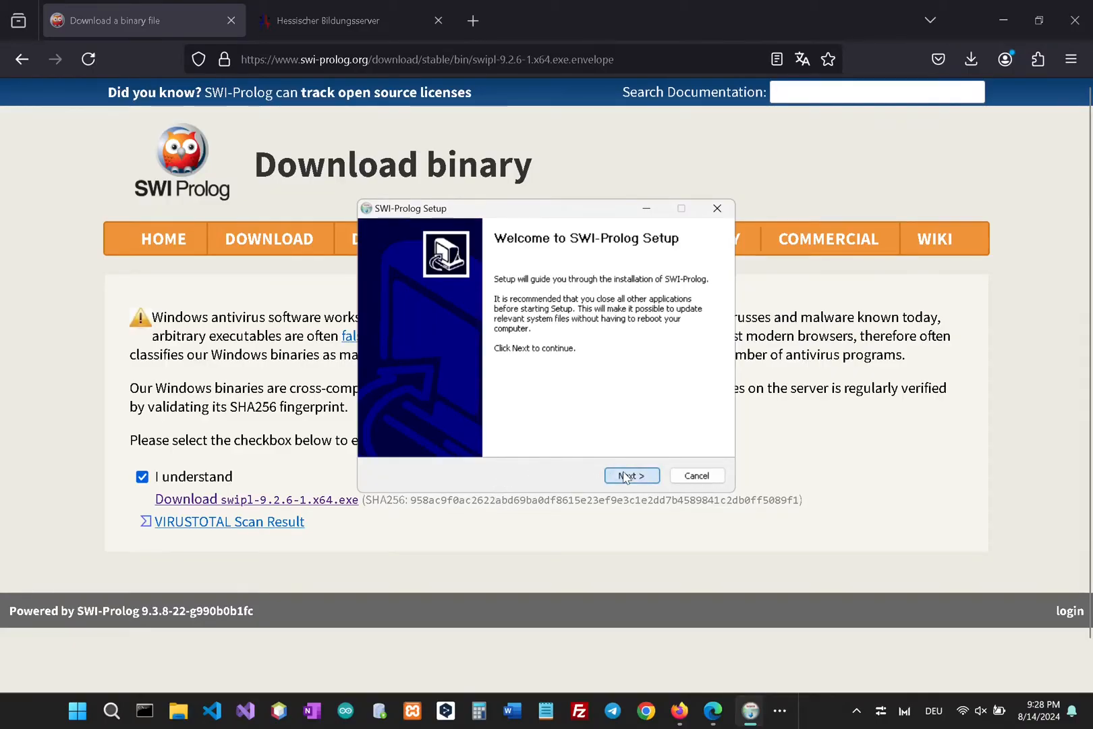
{"action": "left_click", "coordinate": [630, 475]}
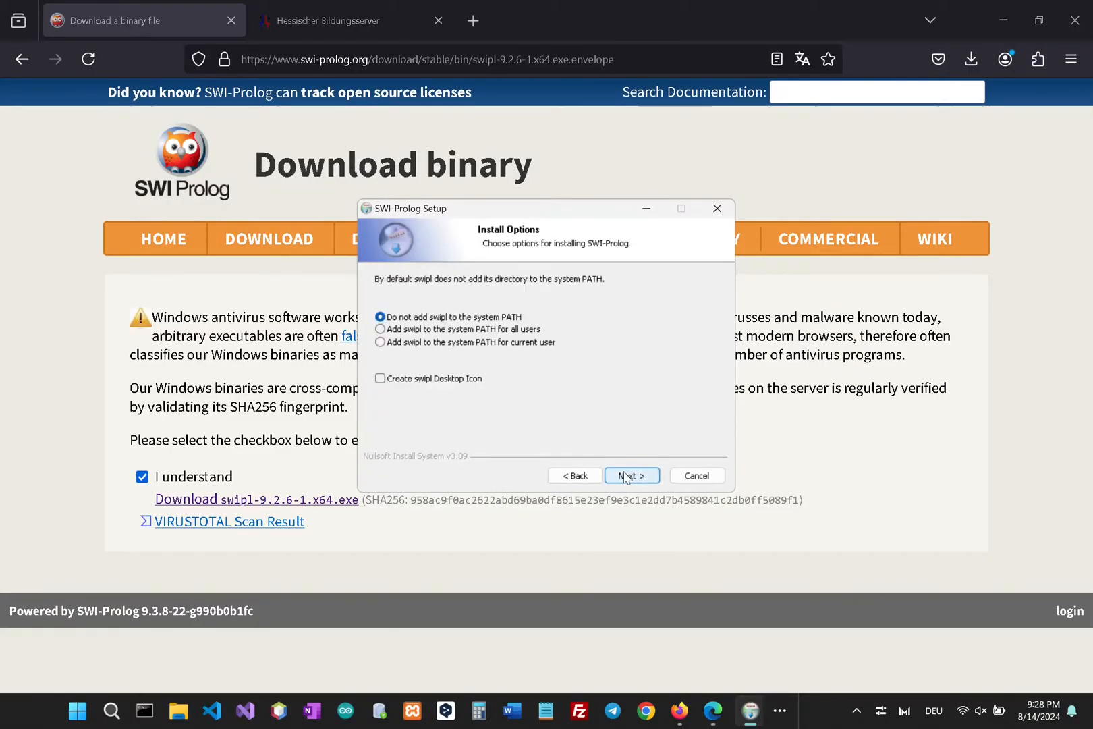
{"action": "left_click", "coordinate": [380, 378]}
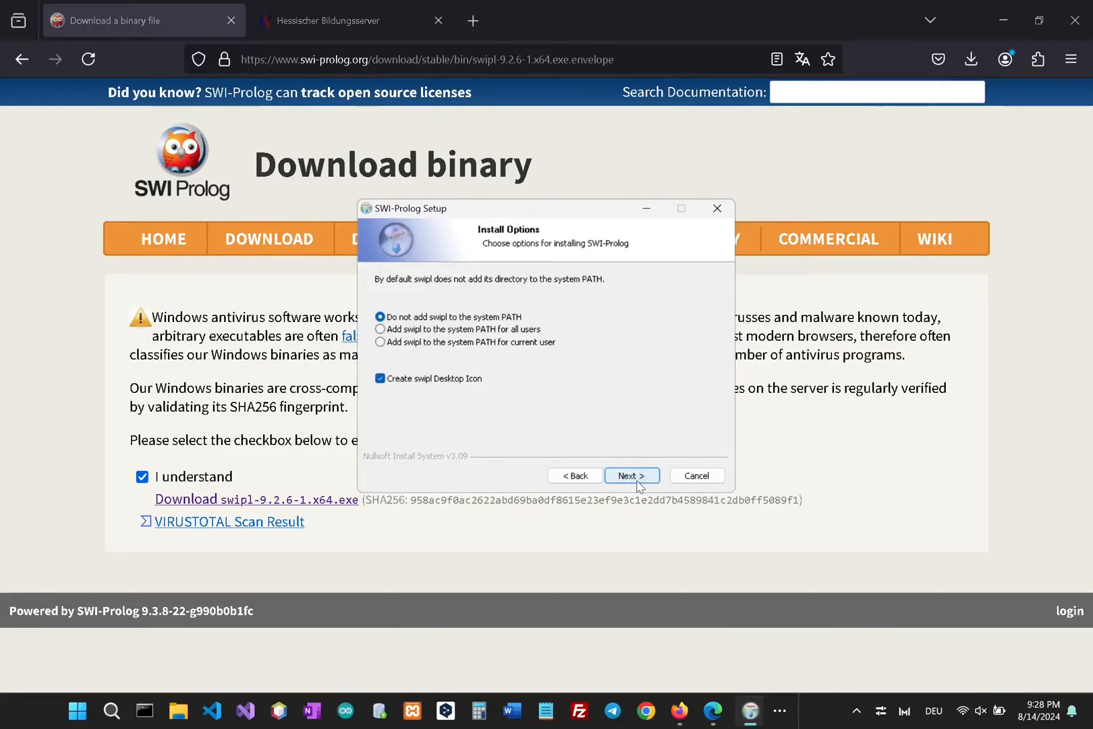
Keep the C:\Program Files\swipl folder and default Start Menu folder, and begin installing.
{"action": "left_click", "coordinate": [631, 475]}
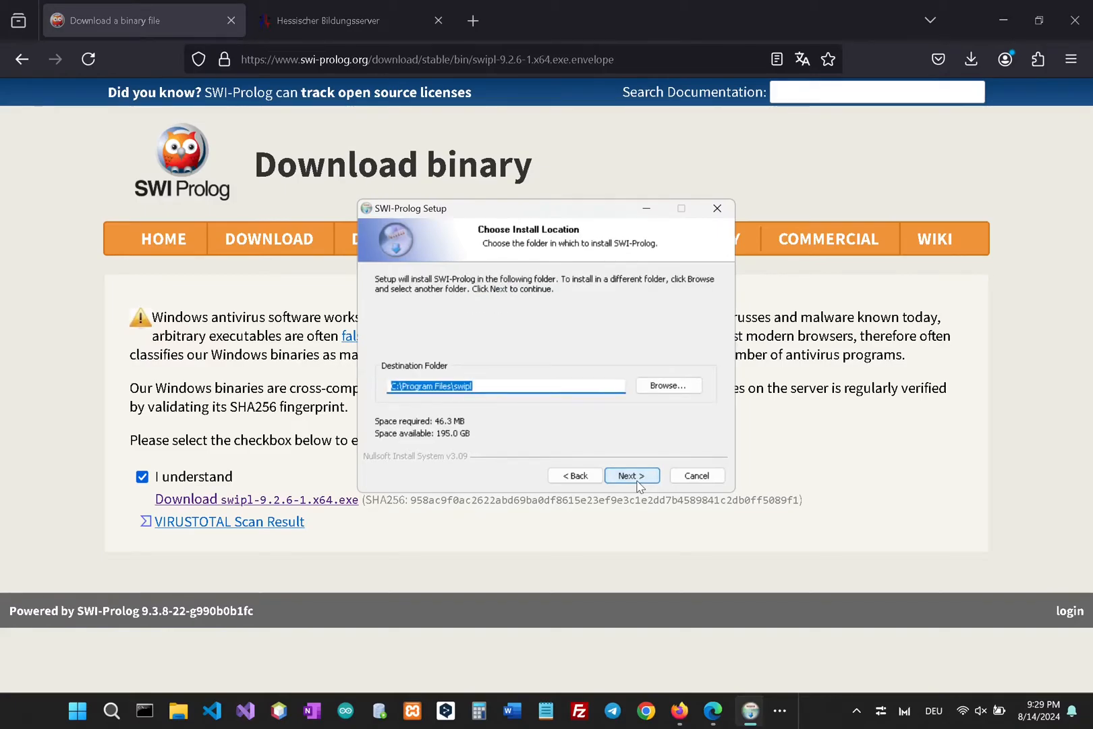
{"action": "left_click", "coordinate": [630, 475]}
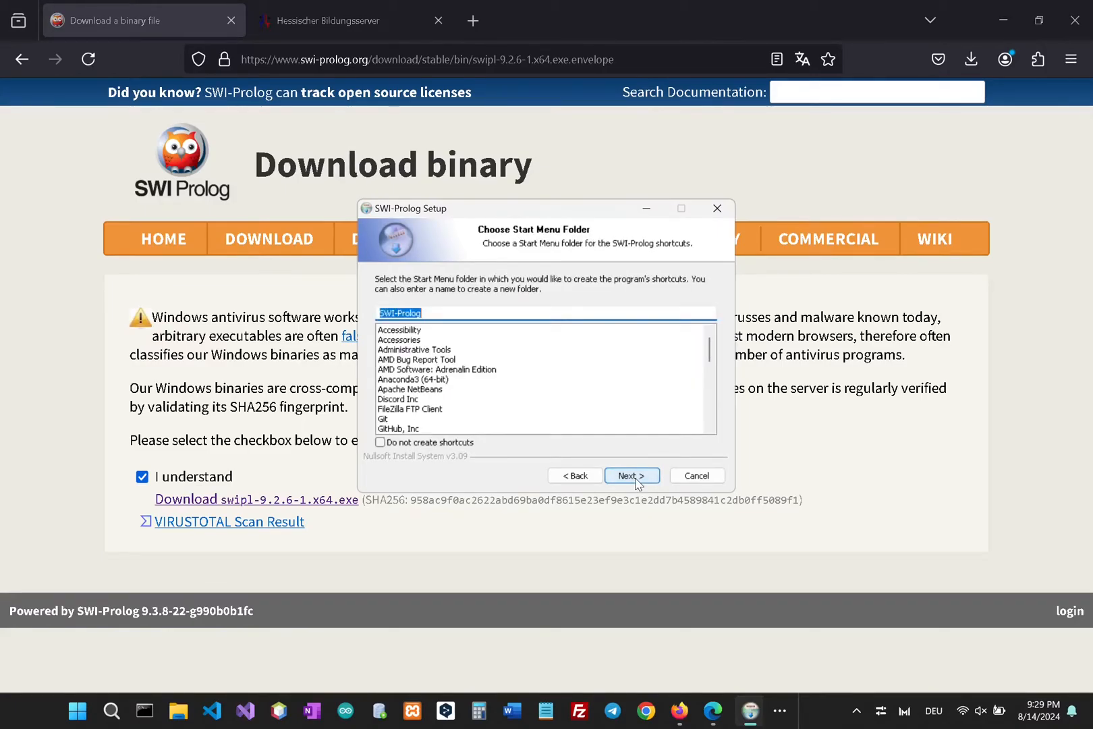
{"action": "left_click", "coordinate": [631, 475]}
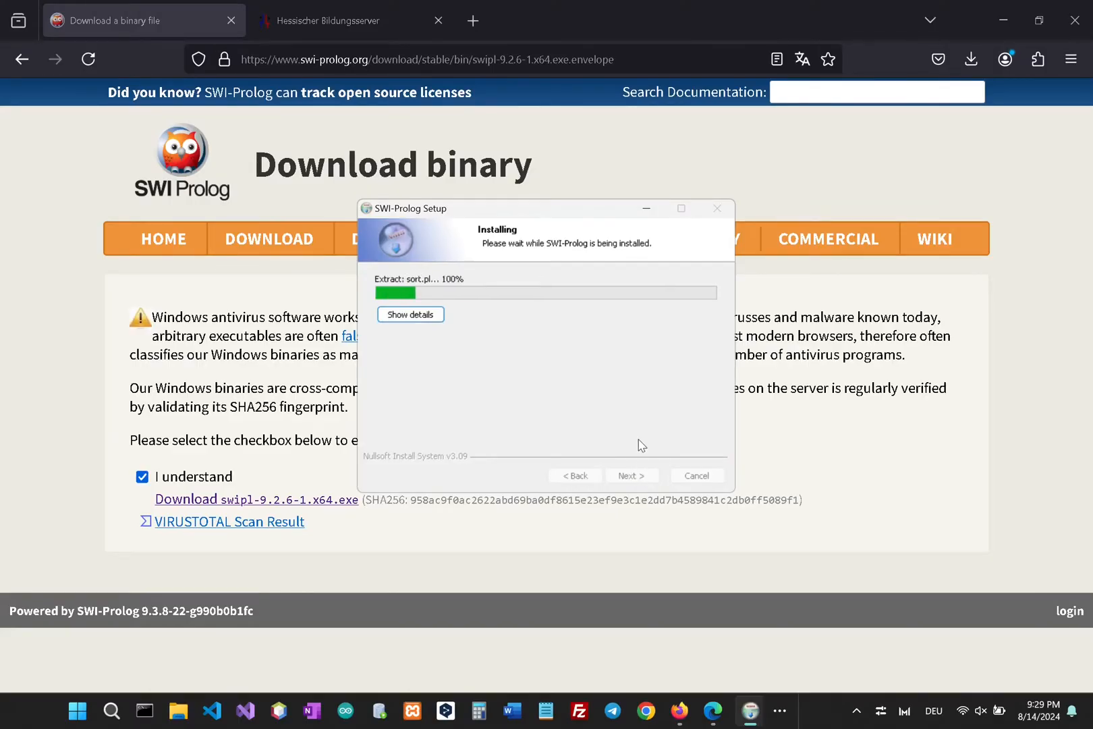
{"action": "left_click", "coordinate": [334, 20]}
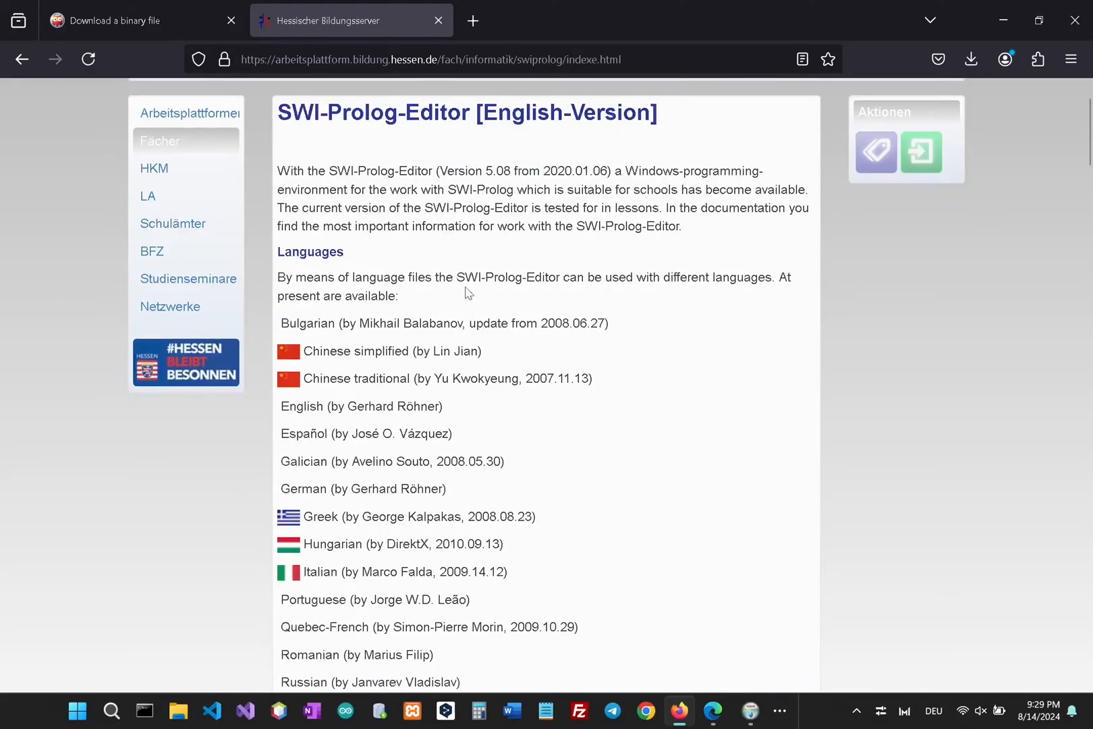
{"action": "mouse_move", "coordinate": [618, 305]}
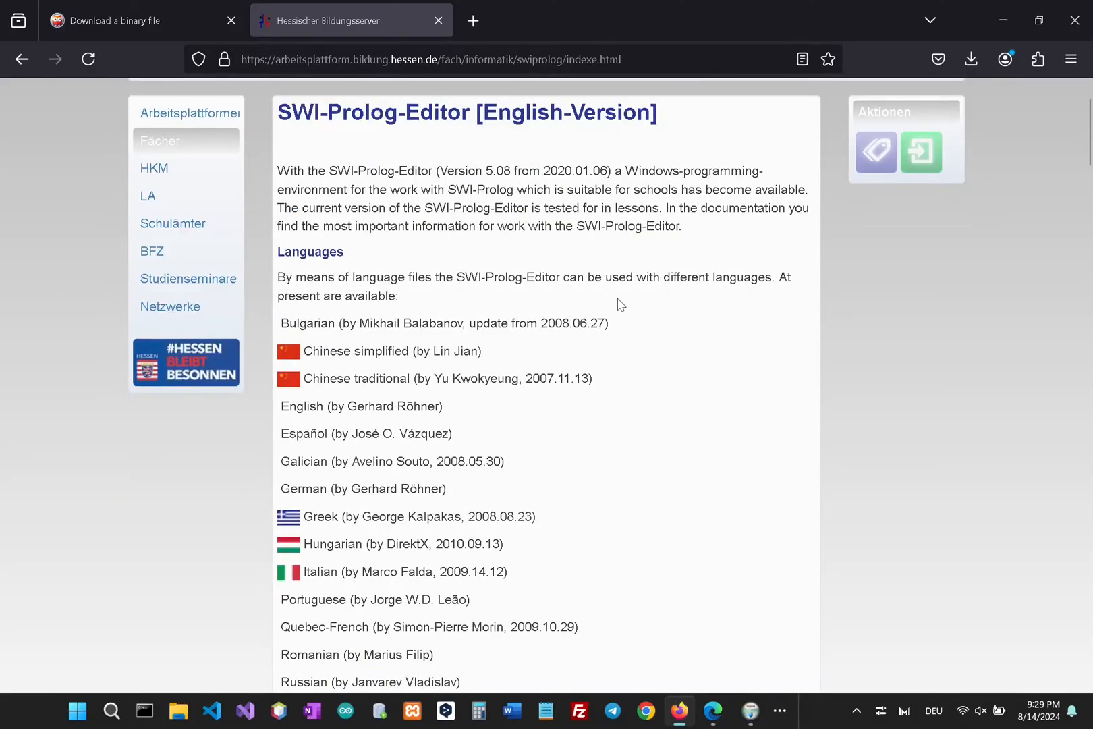
Scroll to the SWI-Prolog-Editor 32-bit and 64-bit setup links and finish SWI-Prolog setup.
{"action": "scroll", "scroll_direction": "down", "scroll_amount": 3}
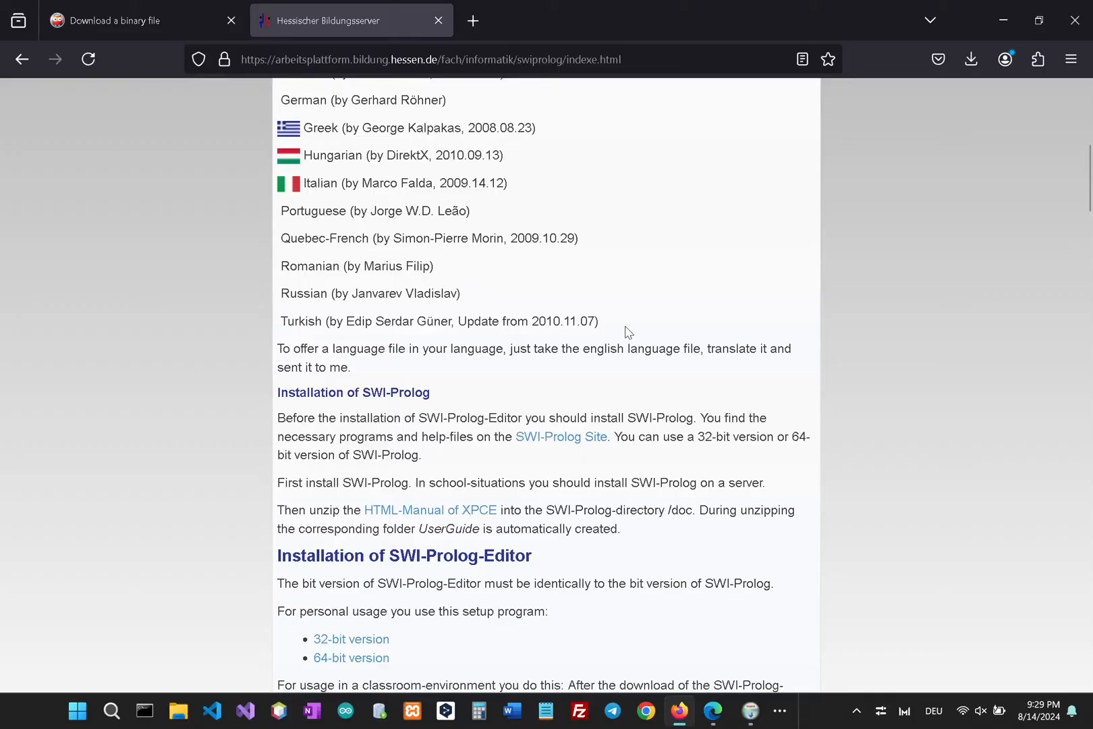
{"action": "scroll", "scroll_direction": "down", "scroll_amount": 3}
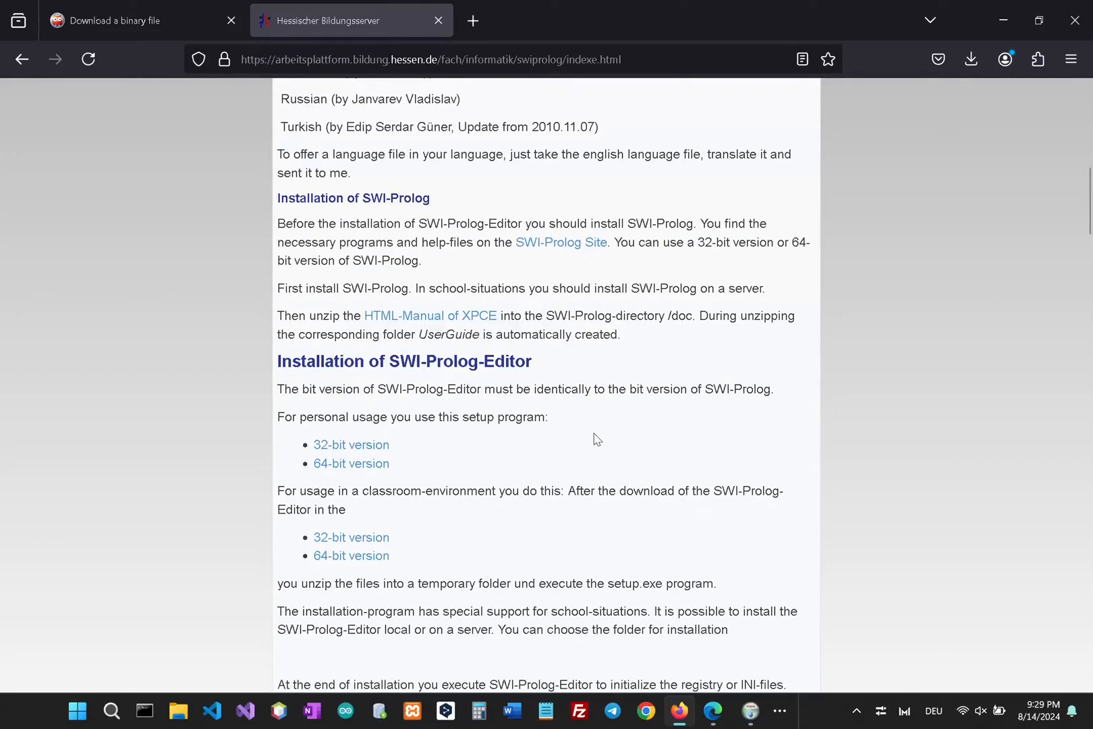
{"action": "mouse_move", "coordinate": [437, 472]}
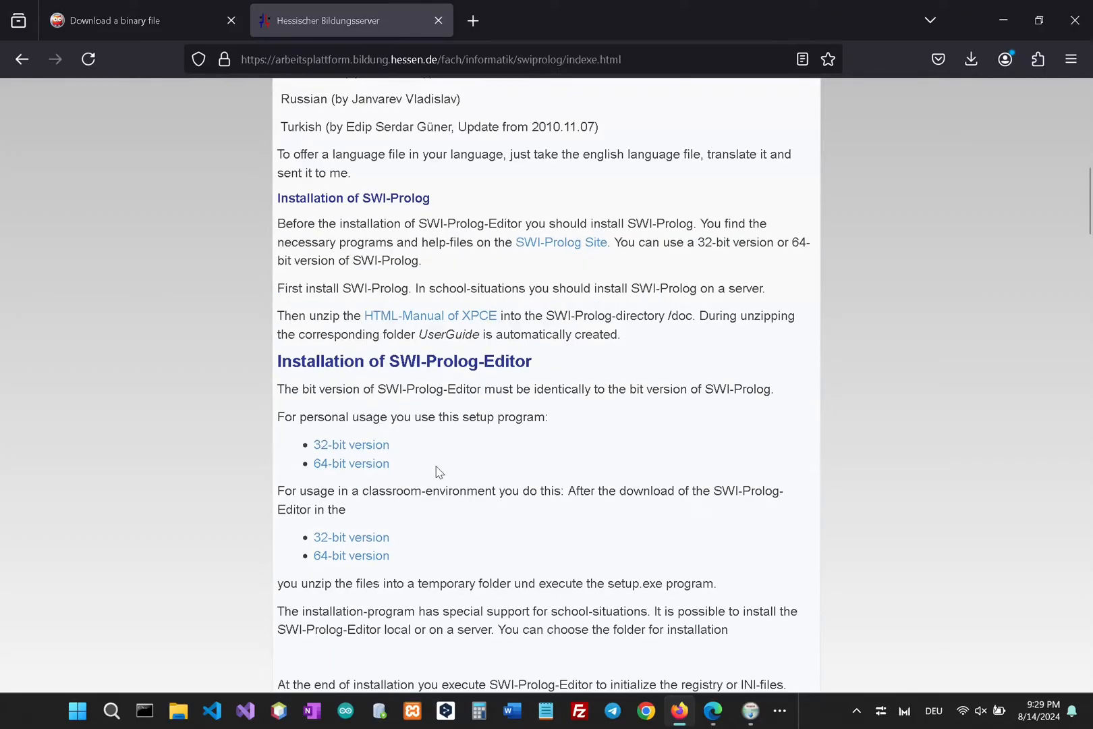
{"action": "mouse_move", "coordinate": [351, 462]}
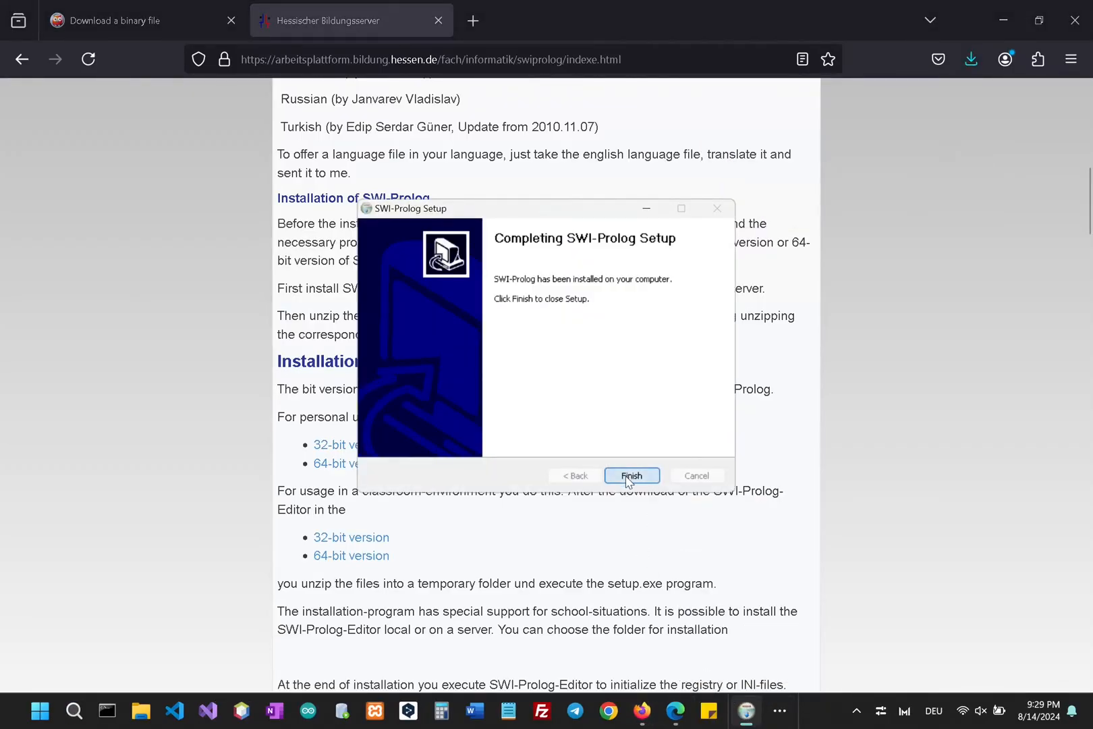
{"action": "left_click", "coordinate": [631, 475]}
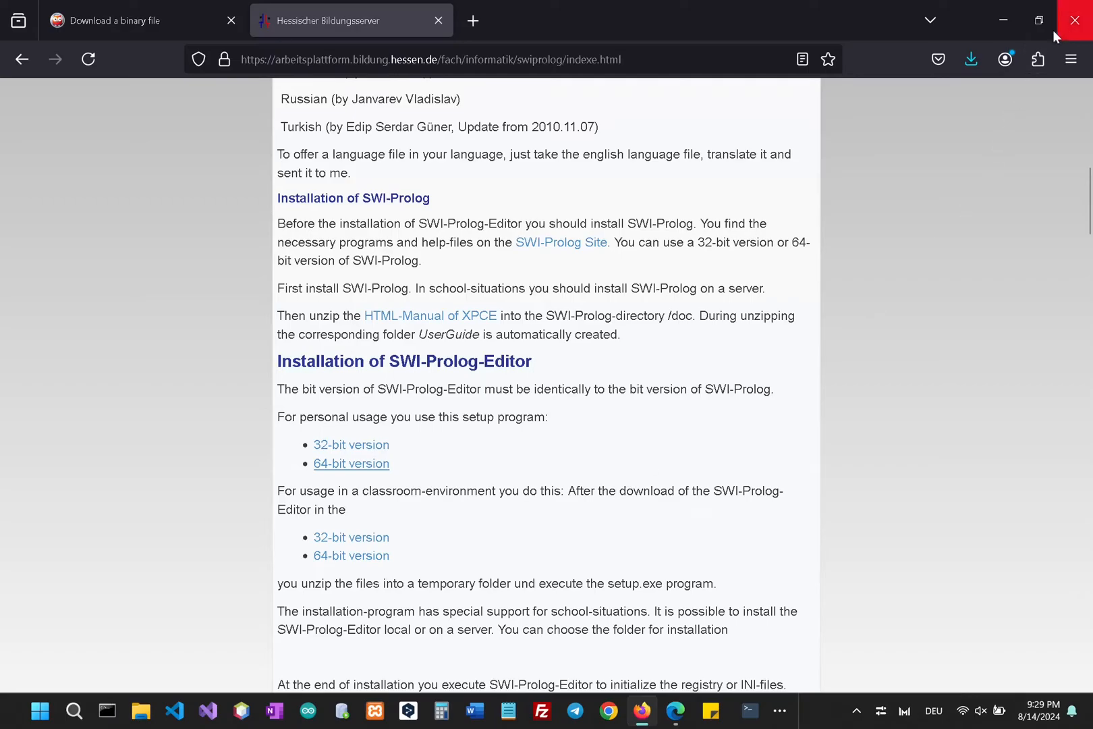
Install SWI-Prolog-Editor in English to C:\Program Files\SWIPrologEditor with a desktop shortcut, then launch it.
{"action": "left_click", "coordinate": [970, 59]}
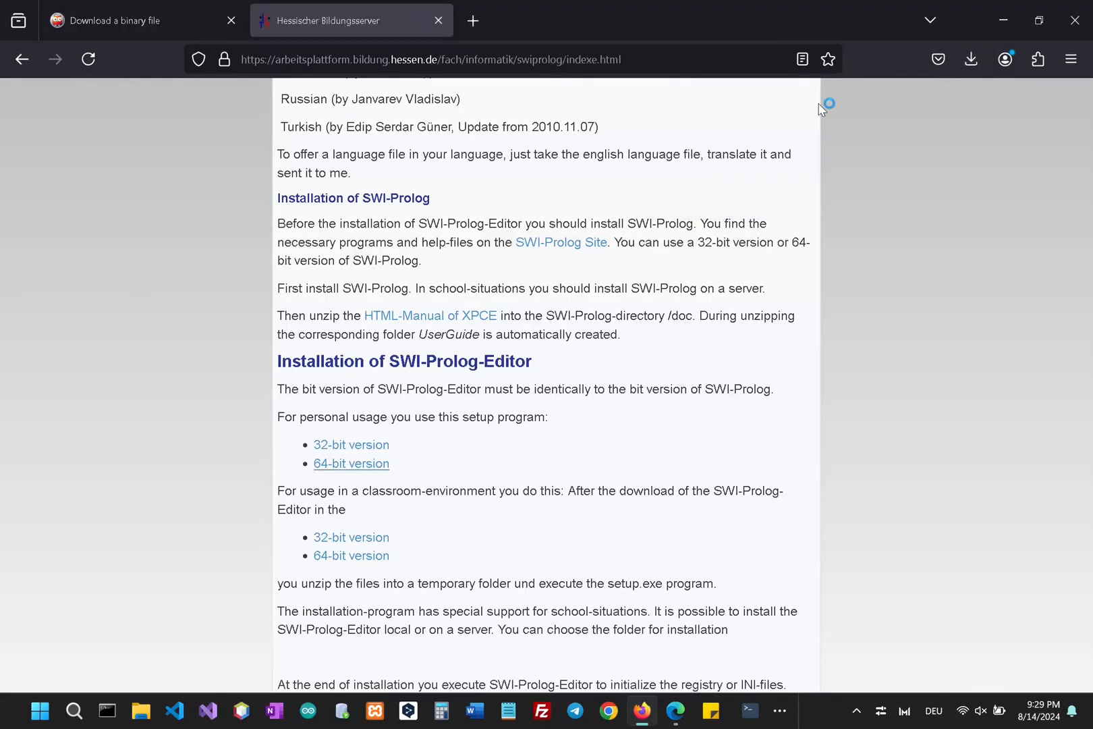
{"action": "mouse_move", "coordinate": [478, 505]}
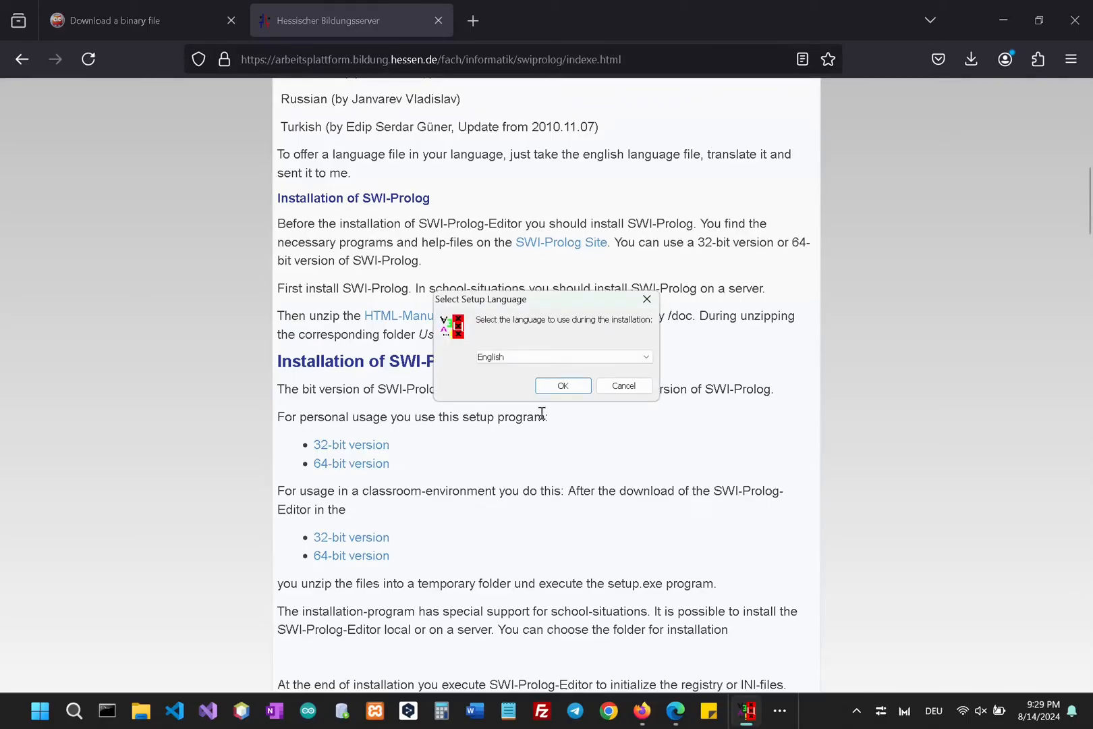
{"action": "left_click", "coordinate": [562, 384]}
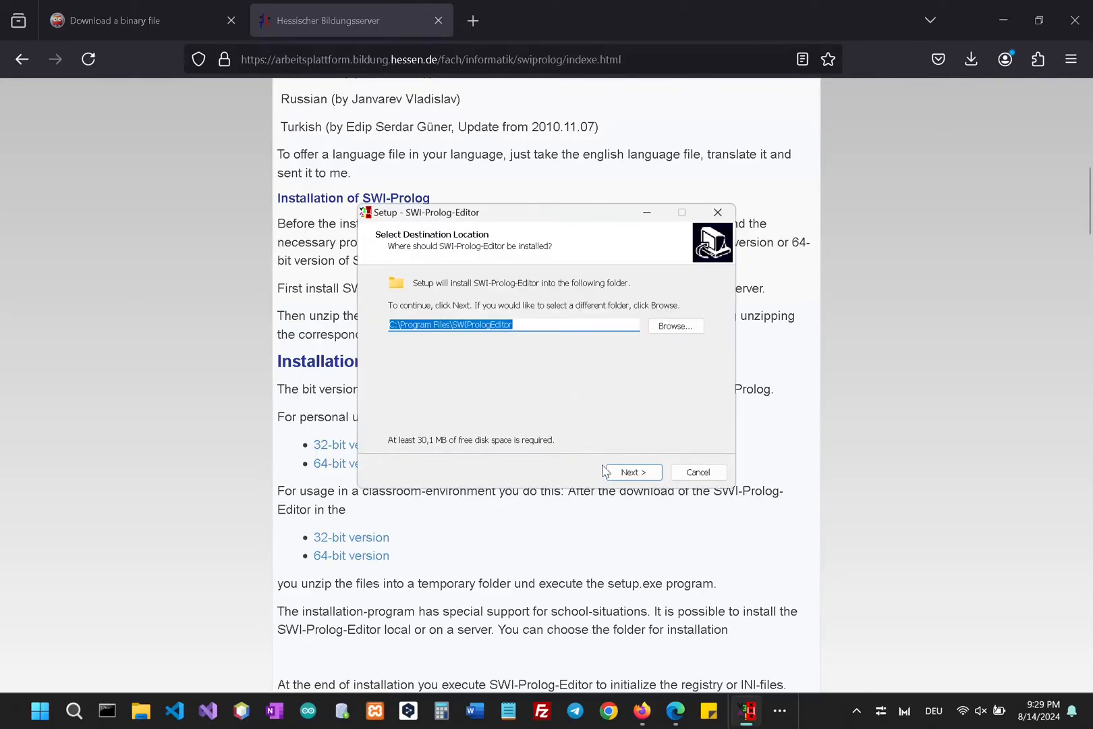
{"action": "left_click", "coordinate": [630, 472]}
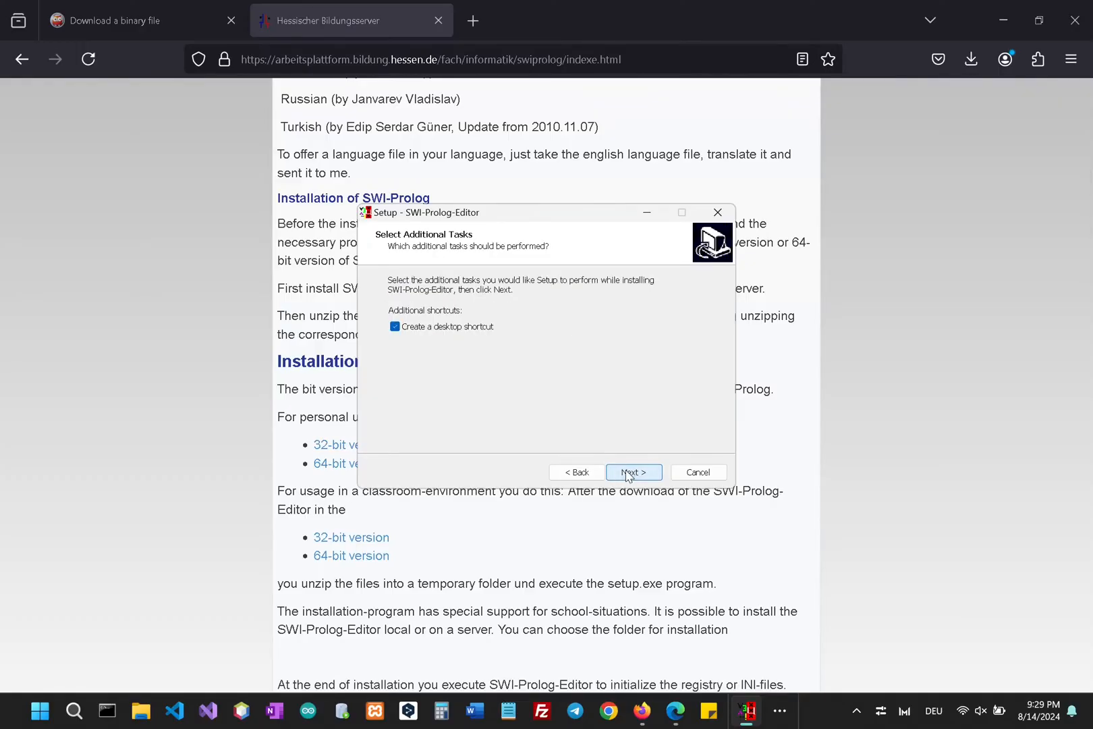
{"action": "left_click", "coordinate": [632, 472]}
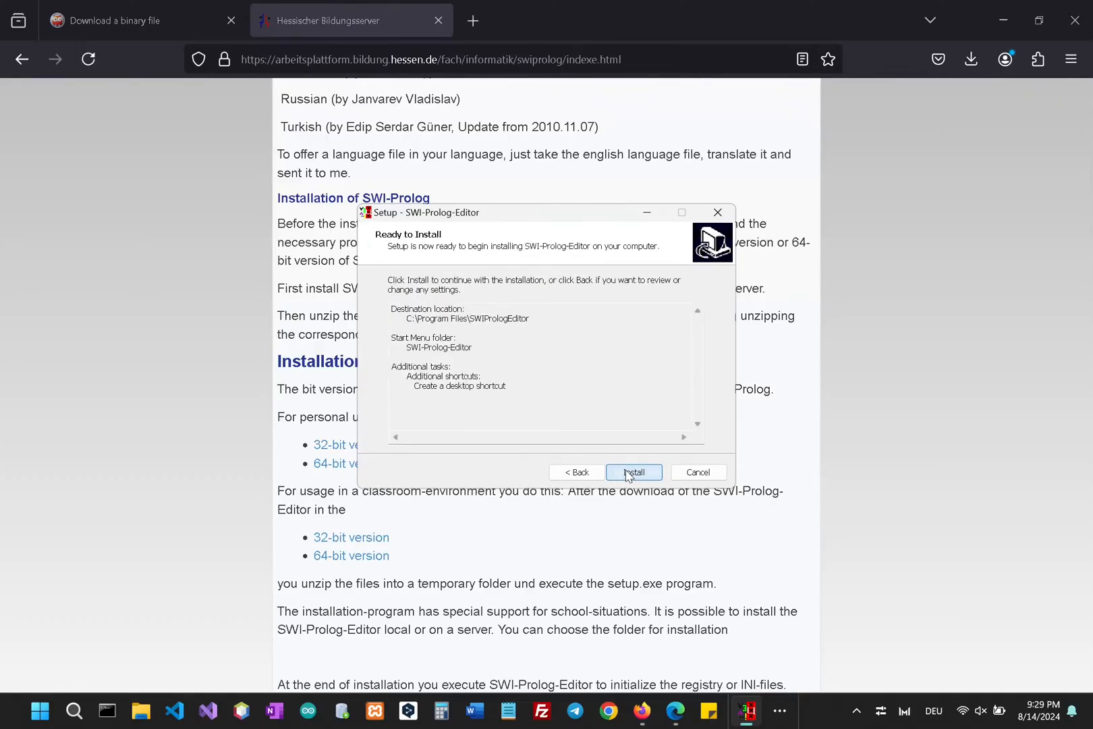
{"action": "left_click", "coordinate": [632, 473]}
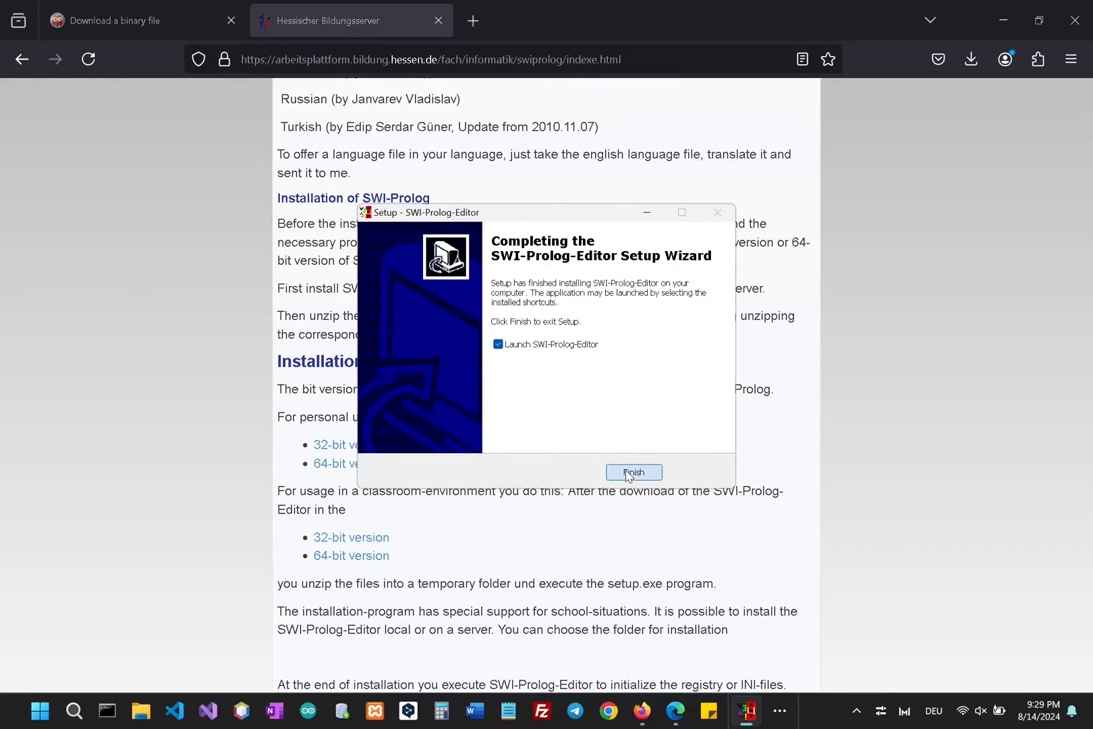
{"action": "mouse_move", "coordinate": [564, 393]}
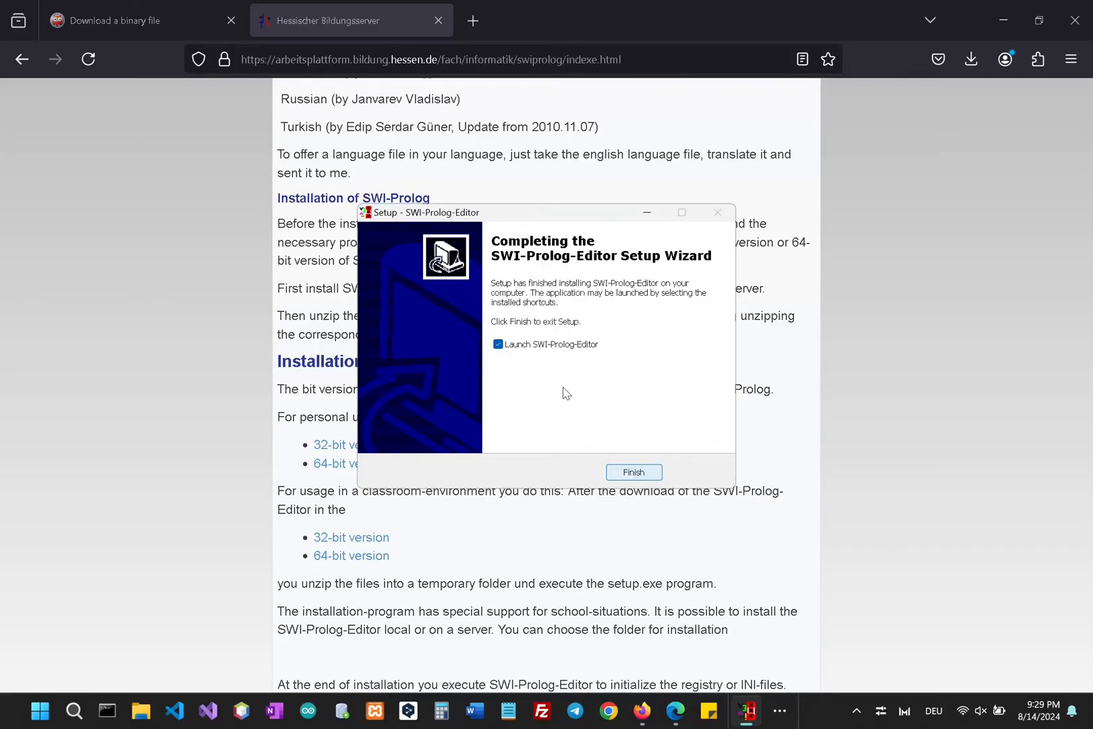
{"action": "left_click", "coordinate": [632, 472]}
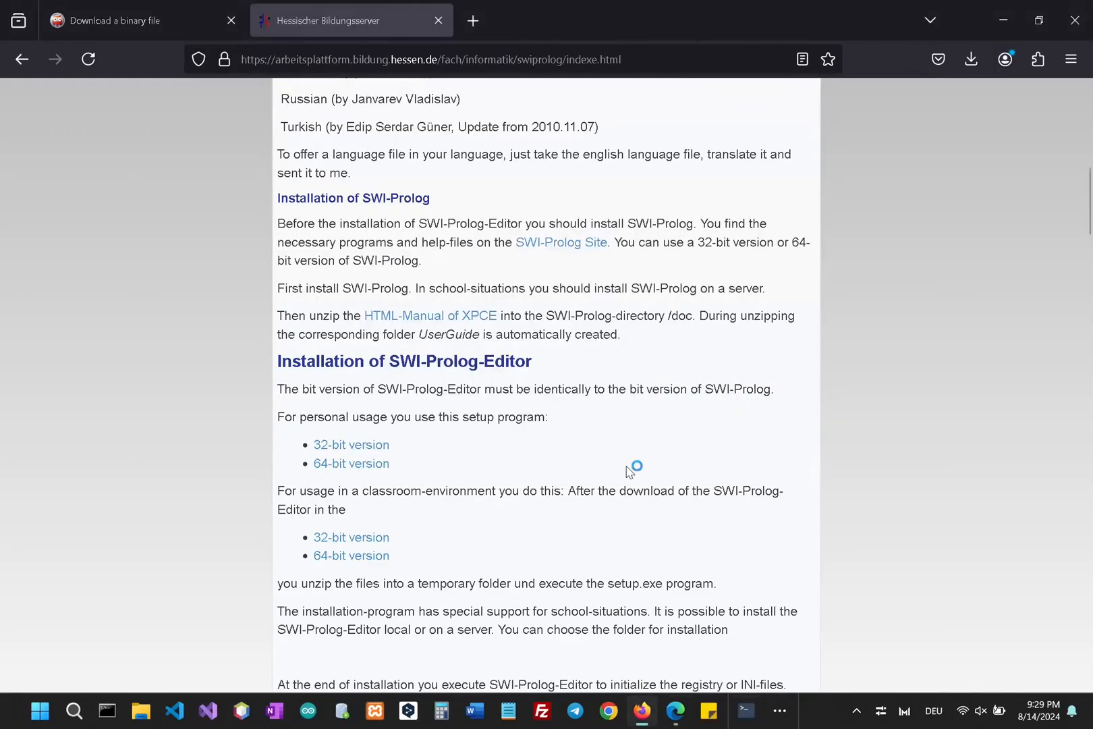
Bring up the SWI-Prolog-Editor window with its Prolog console at the ?- prompt.
{"action": "left_click", "coordinate": [745, 711]}
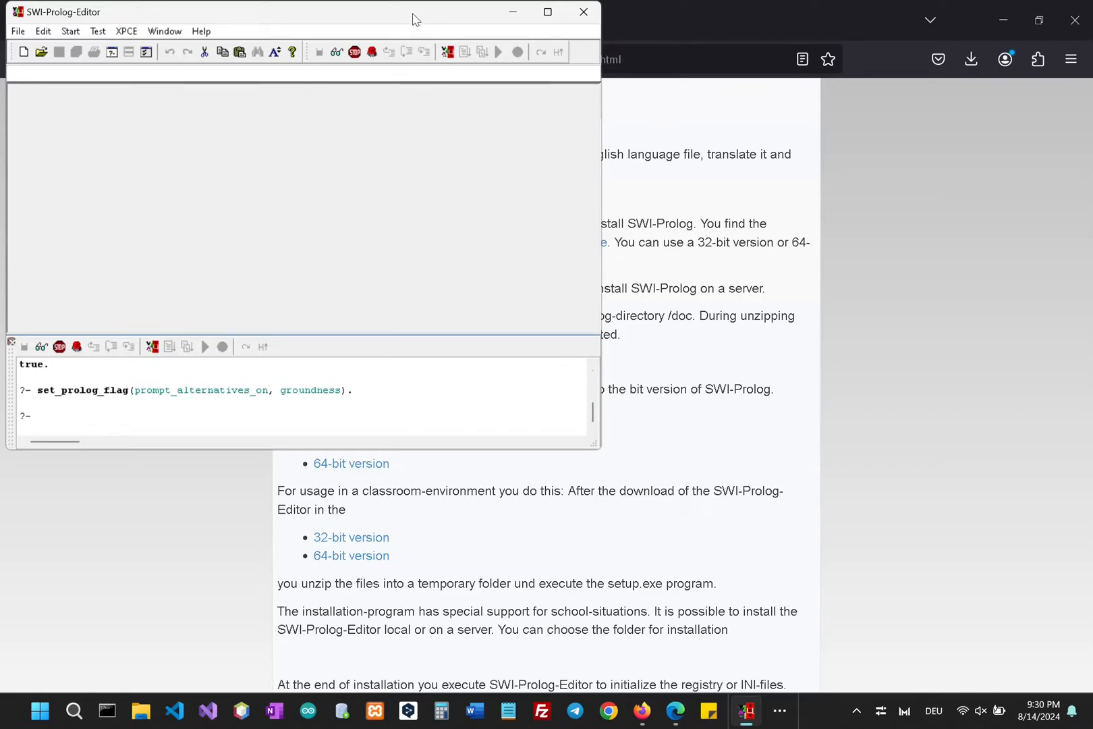
{"action": "mouse_move", "coordinate": [427, 197]}
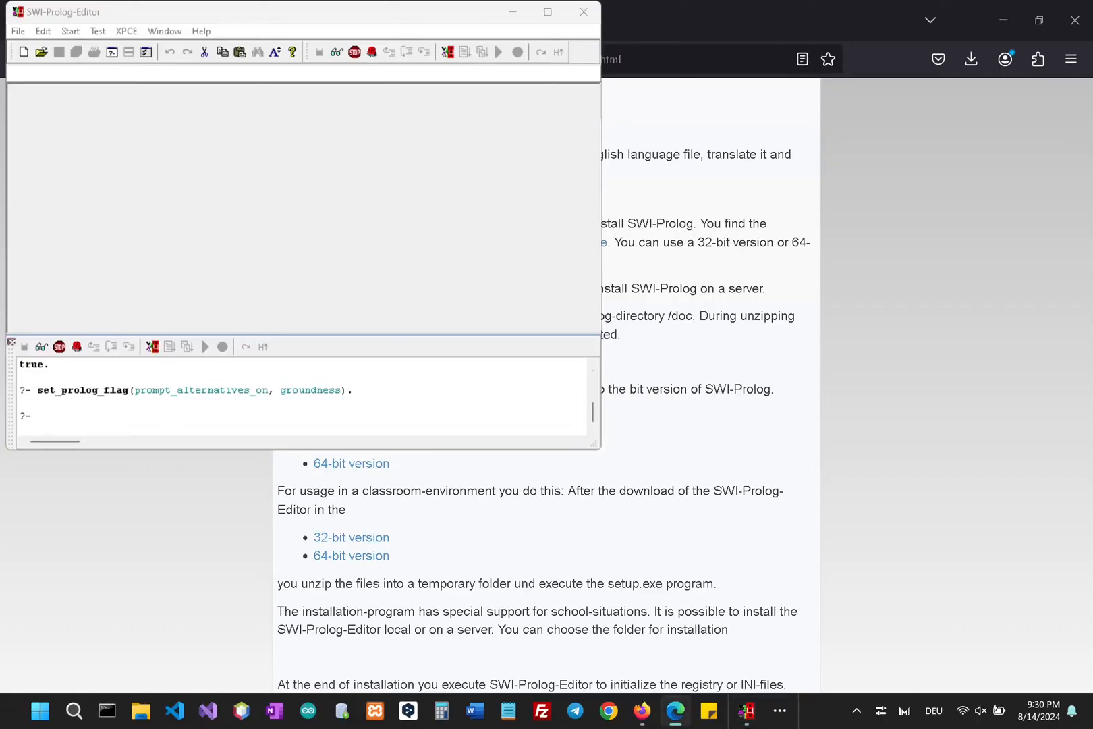
{"action": "mouse_move", "coordinate": [331, 362]}
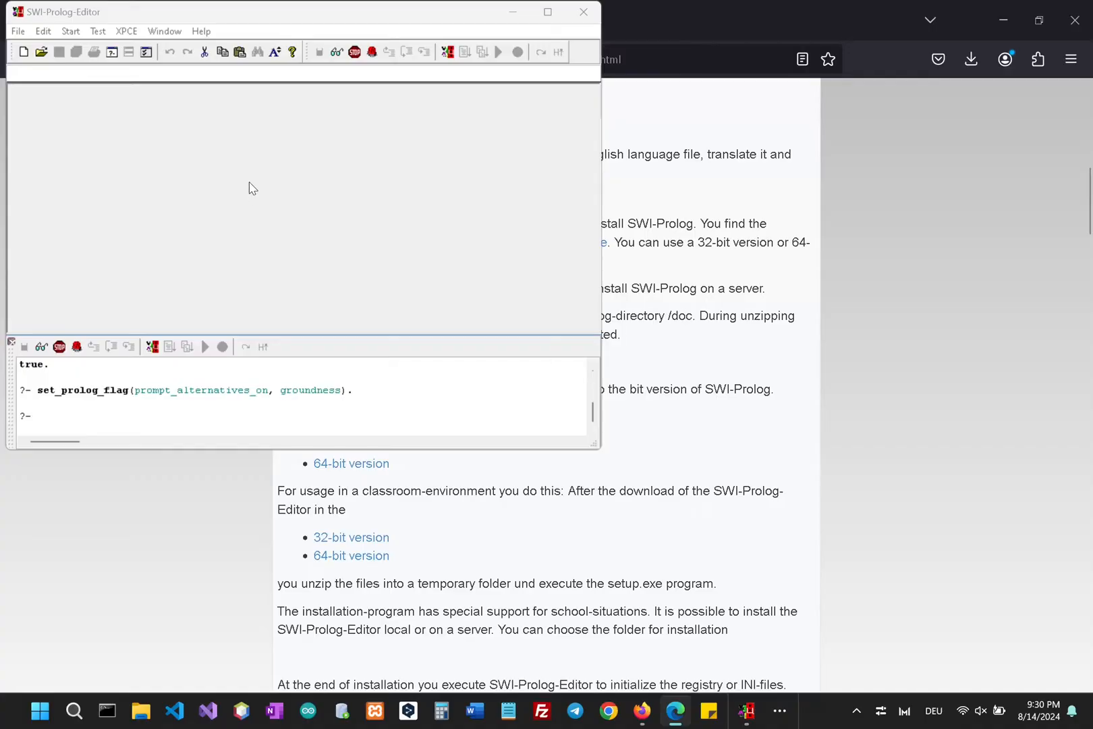
{"action": "mouse_move", "coordinate": [277, 397]}
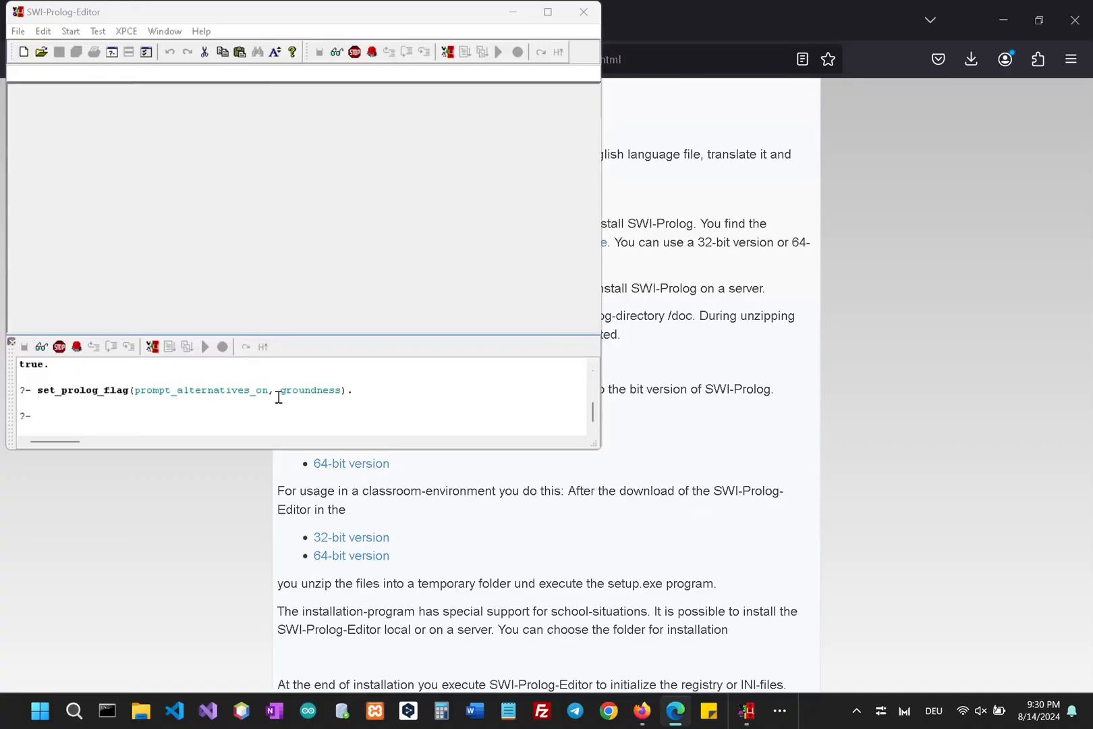
{"action": "mouse_move", "coordinate": [344, 423]}
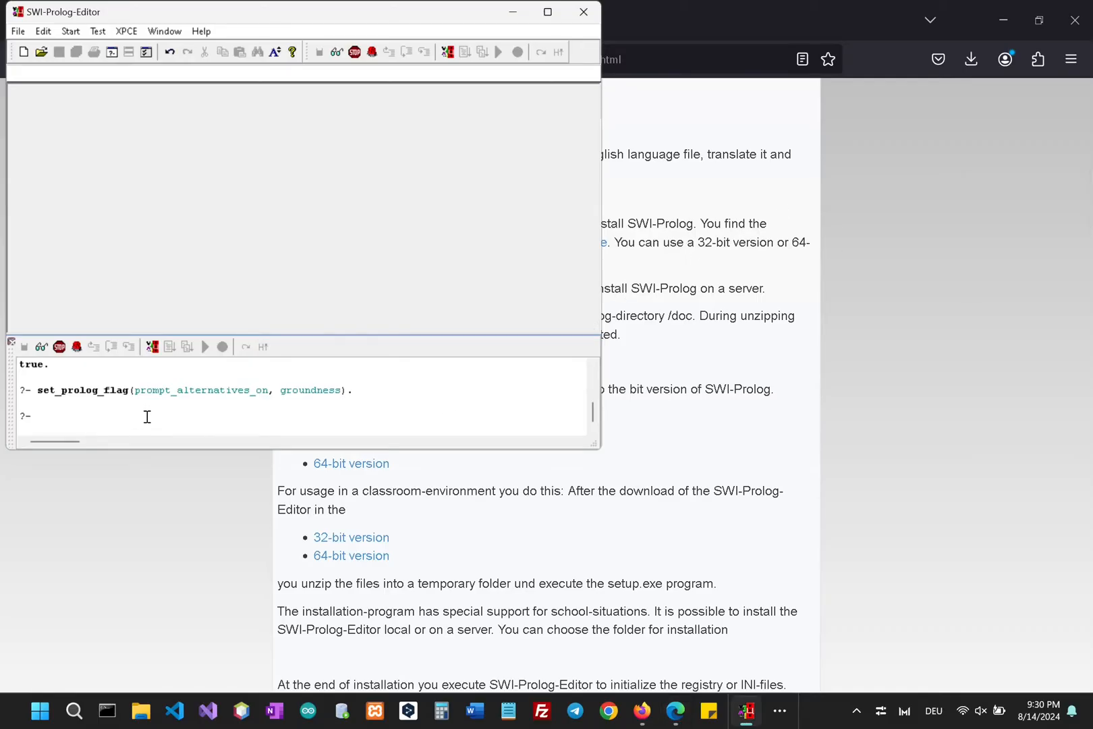
Submit the query write('Hello World') at the console prompt.
{"action": "type", "text": "writ"}
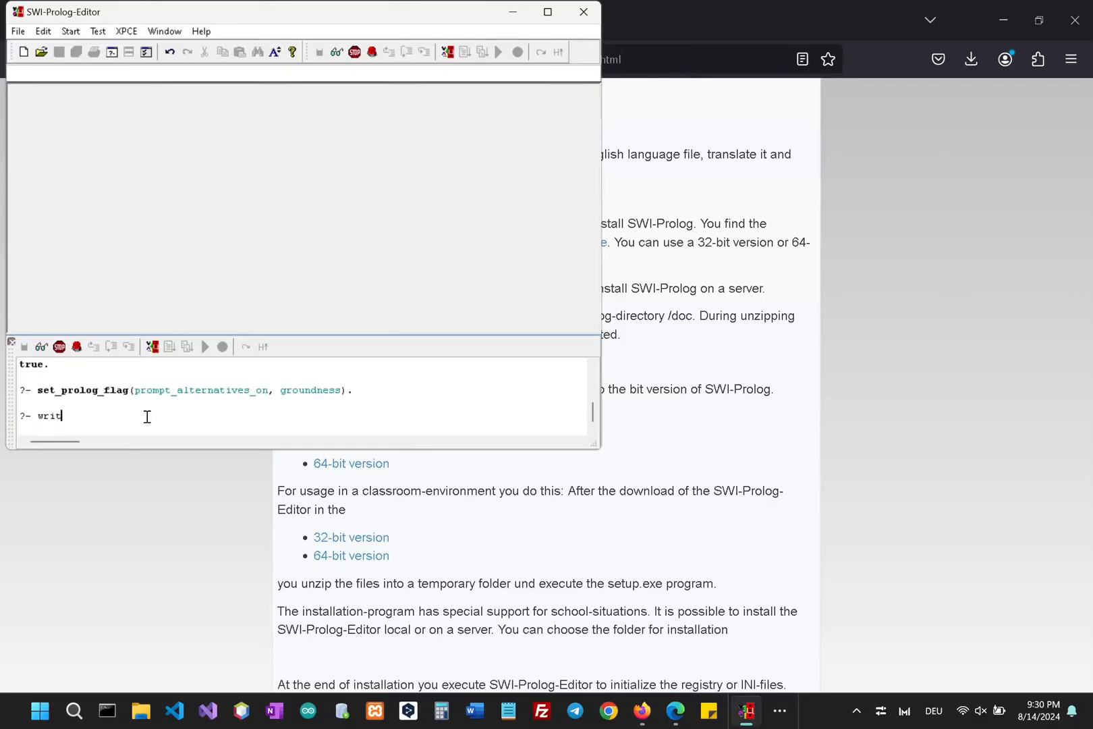
{"action": "type", "text": "e"}
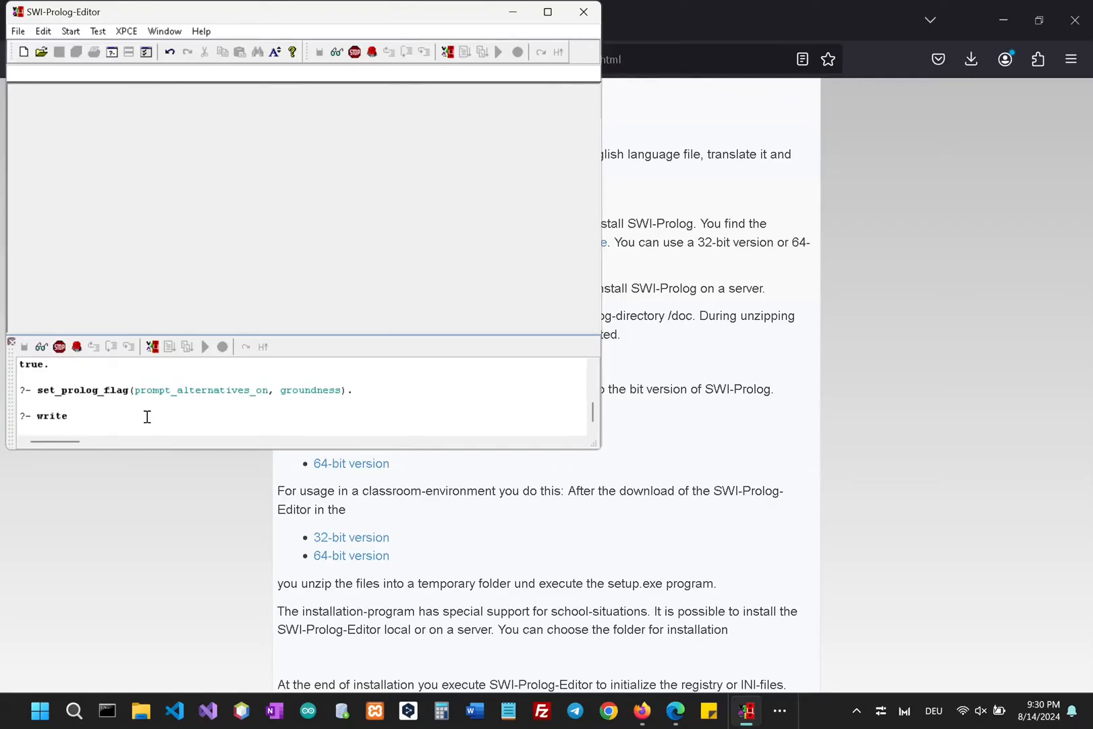
{"action": "type", "text": "('"}
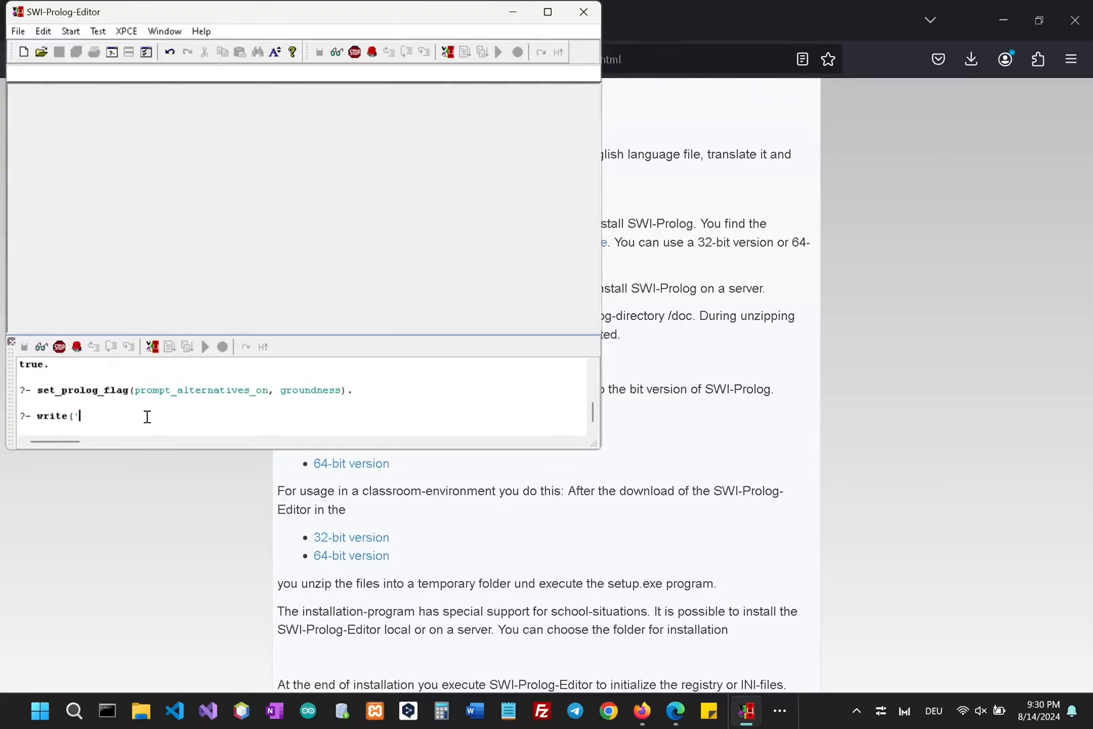
{"action": "type", "text": "Hello World"}
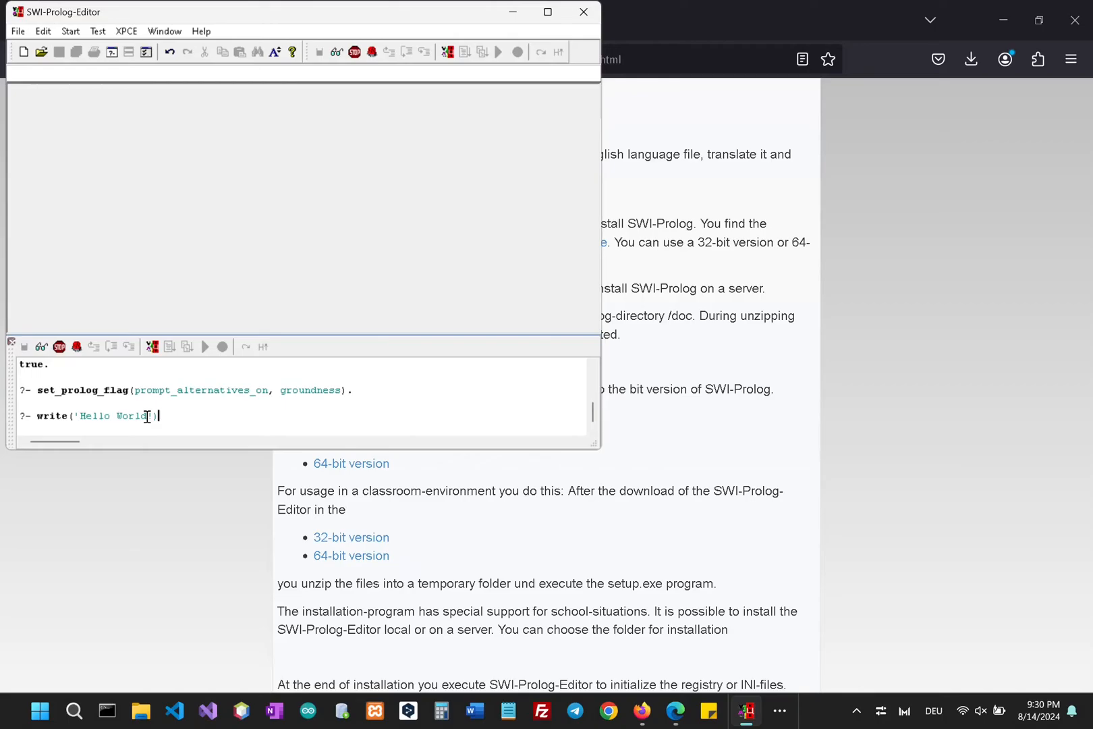
{"action": "key", "text": "Return"}
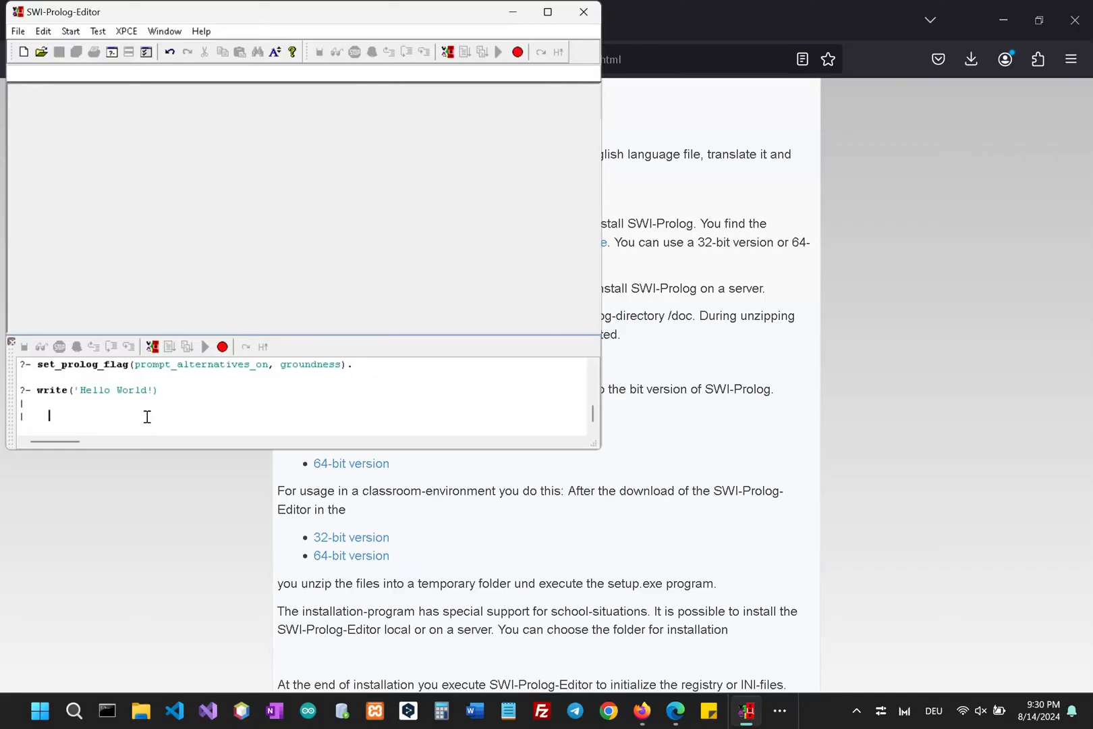
{"action": "mouse_move", "coordinate": [154, 347]}
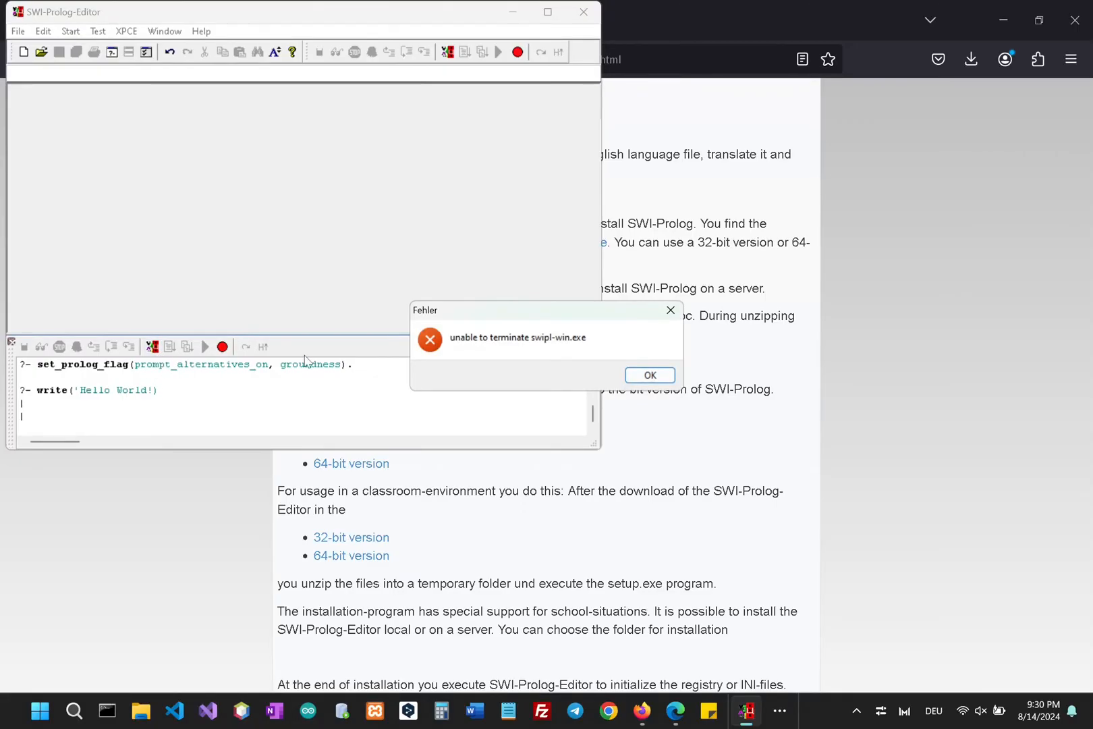
Dismiss the swipl-win.exe termination error and submit write('Hello') at the new prompt.
{"action": "left_click", "coordinate": [648, 375]}
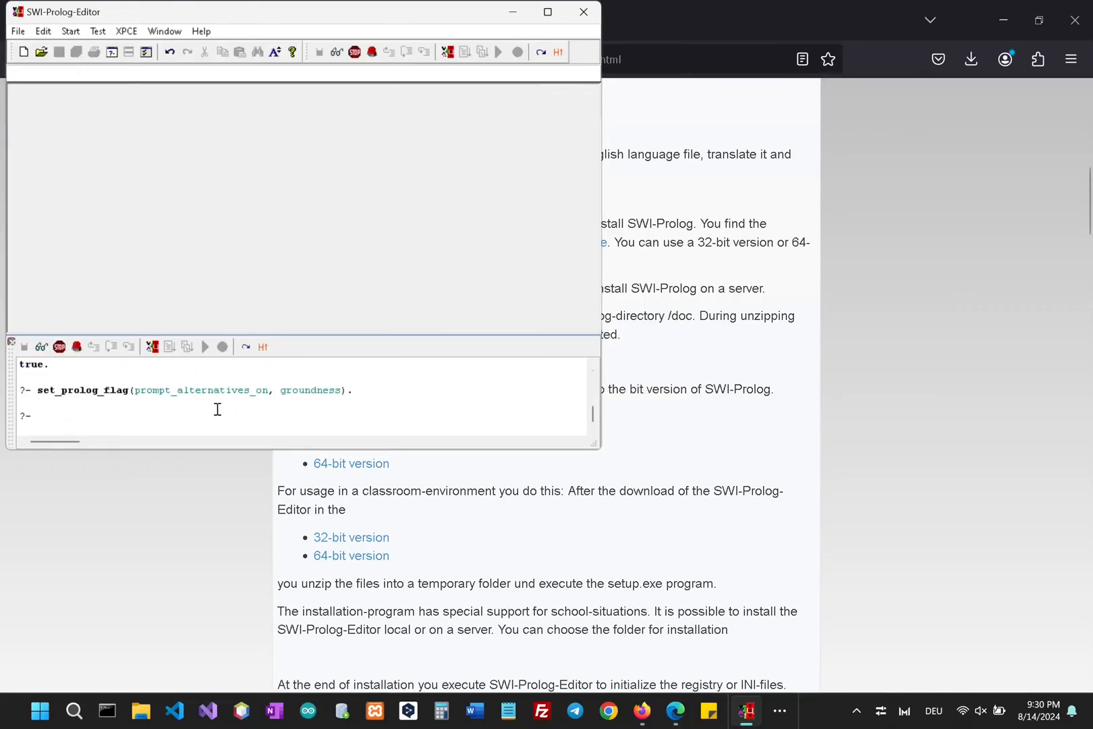
{"action": "mouse_move", "coordinate": [195, 410]}
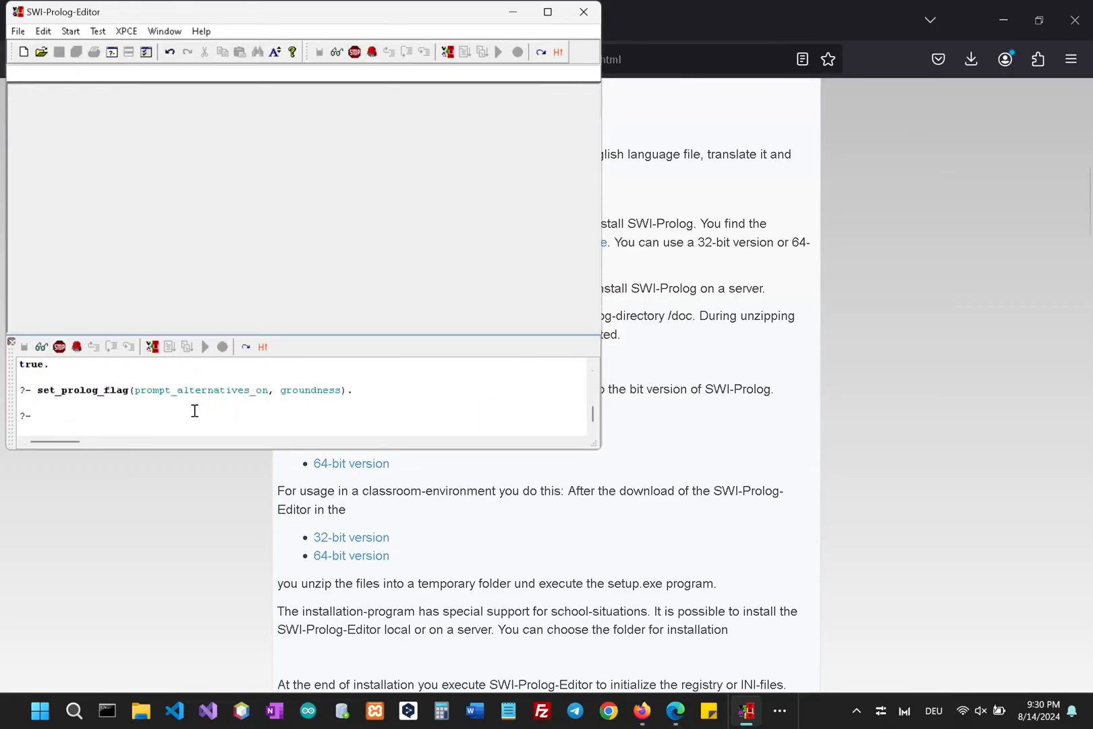
{"action": "type", "text": "w"}
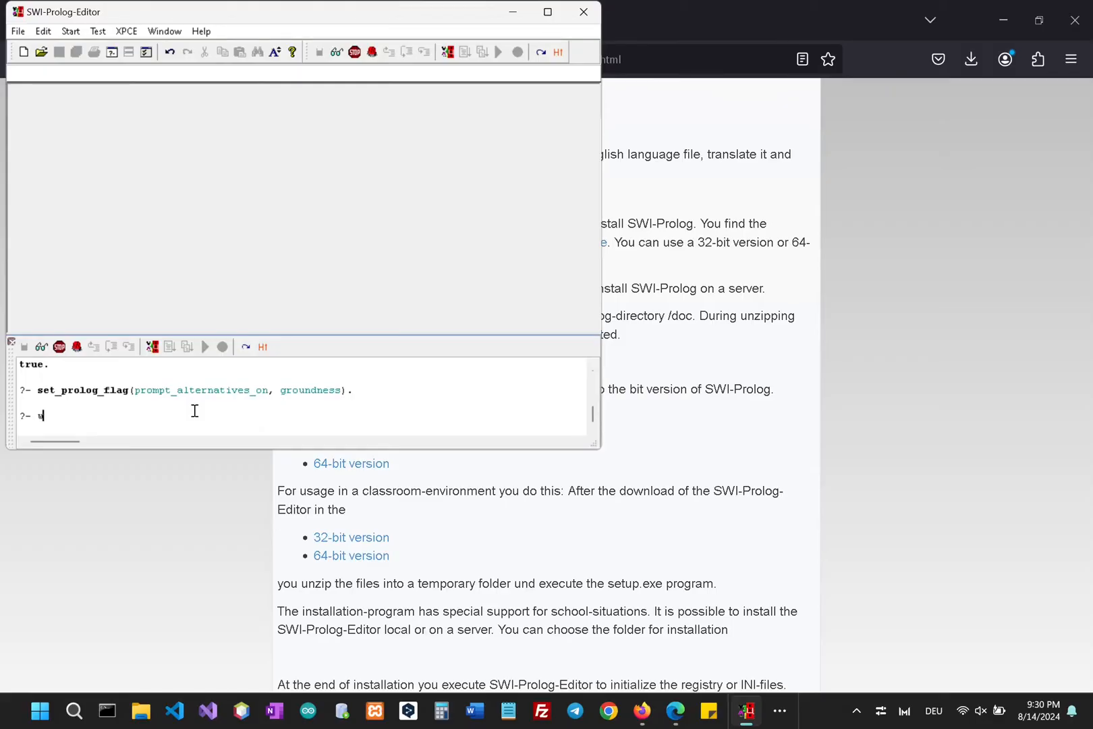
{"action": "type", "text": "rite"}
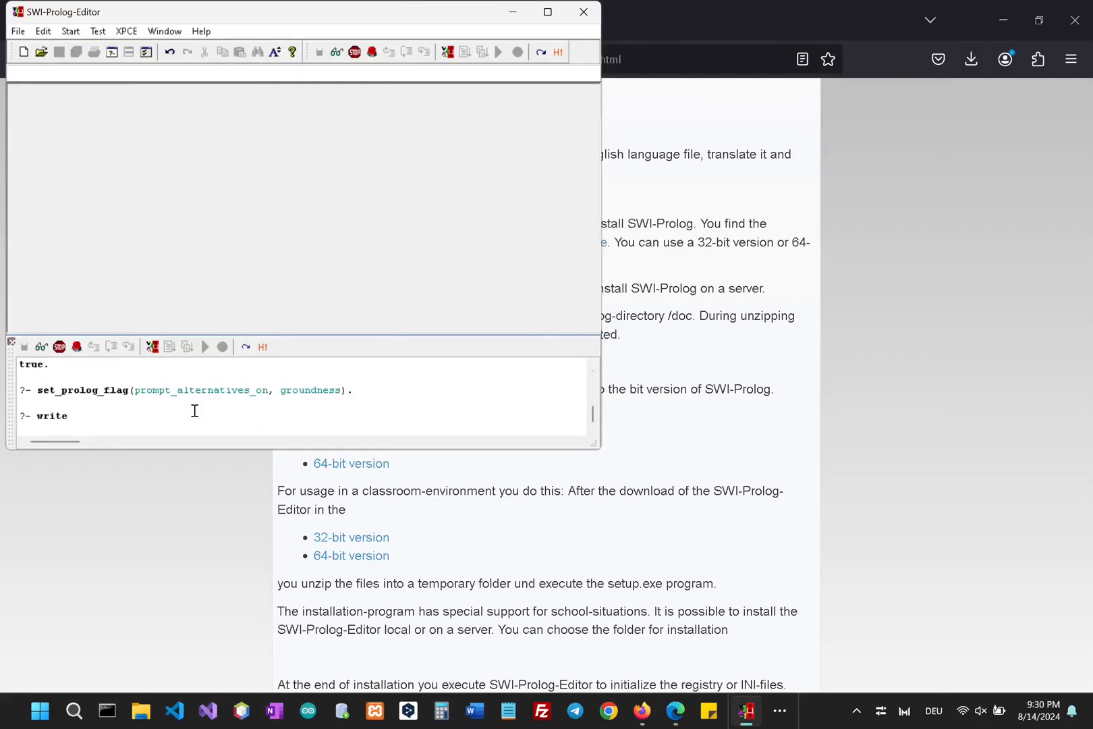
{"action": "type", "text": "('"}
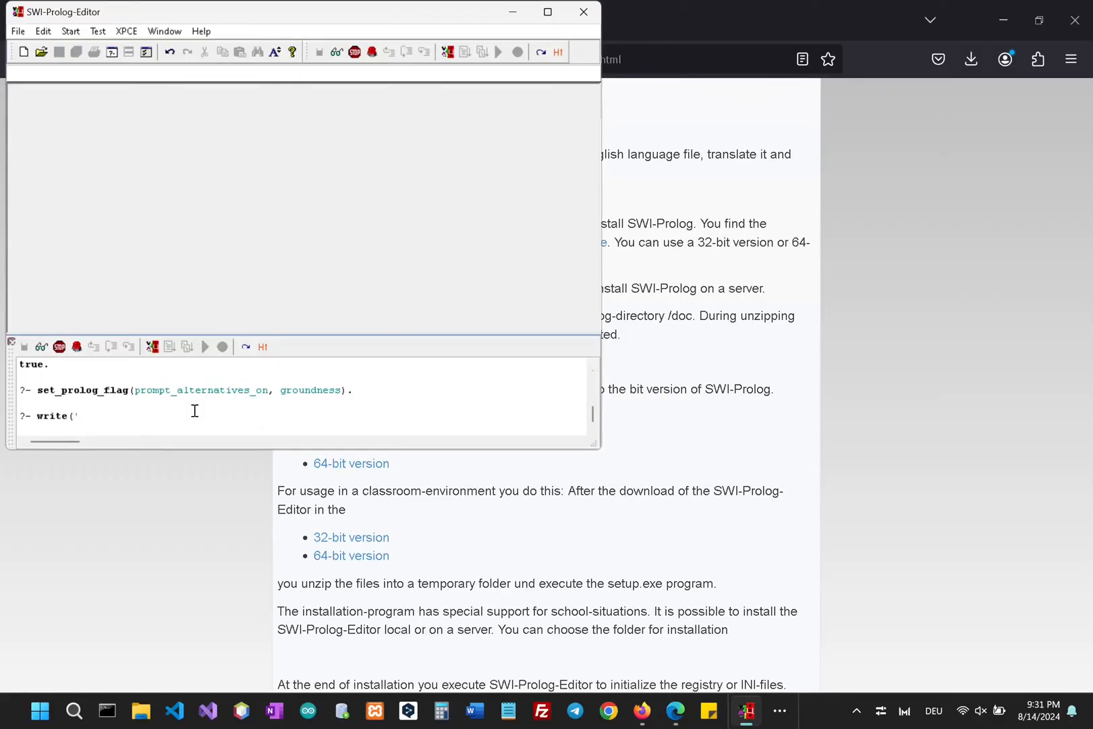
{"action": "type", "text": "Hello"}
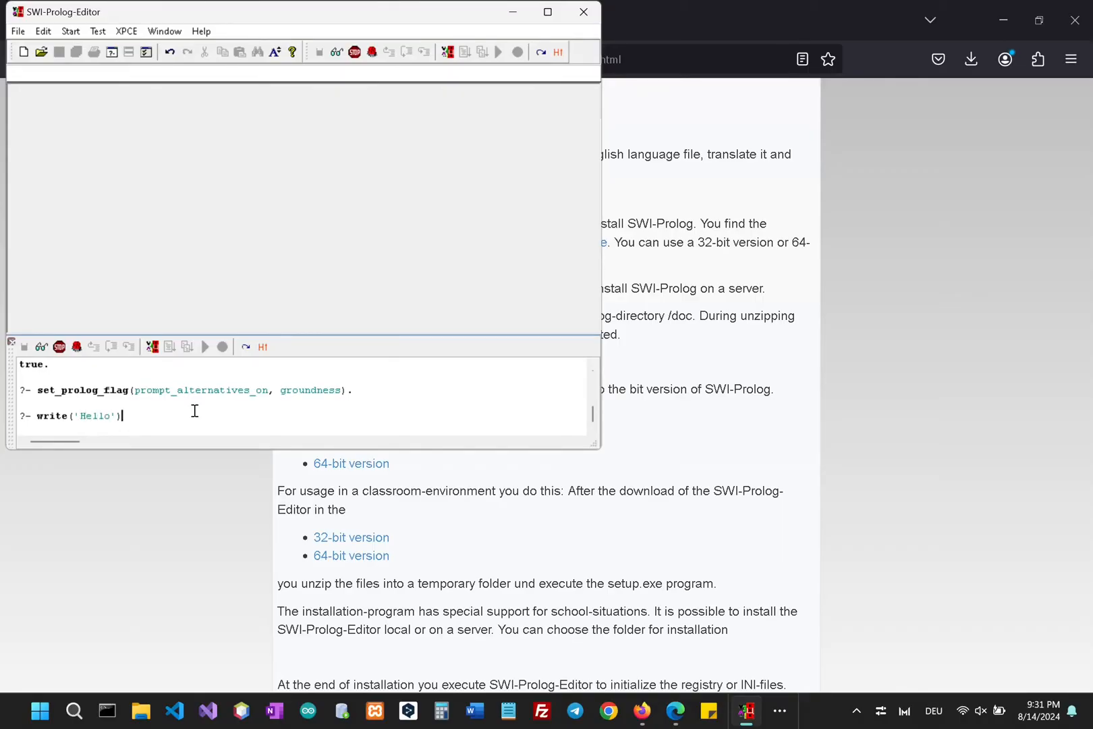
{"action": "key", "text": "Return"}
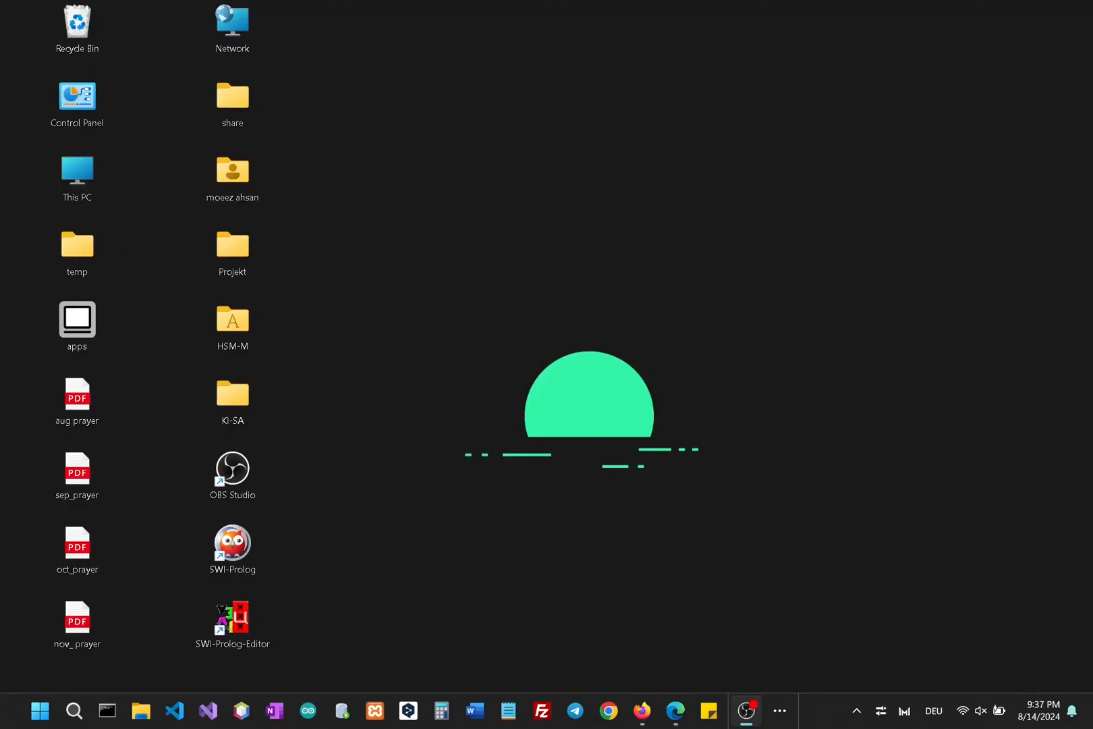
{"action": "mouse_move", "coordinate": [322, 633]}
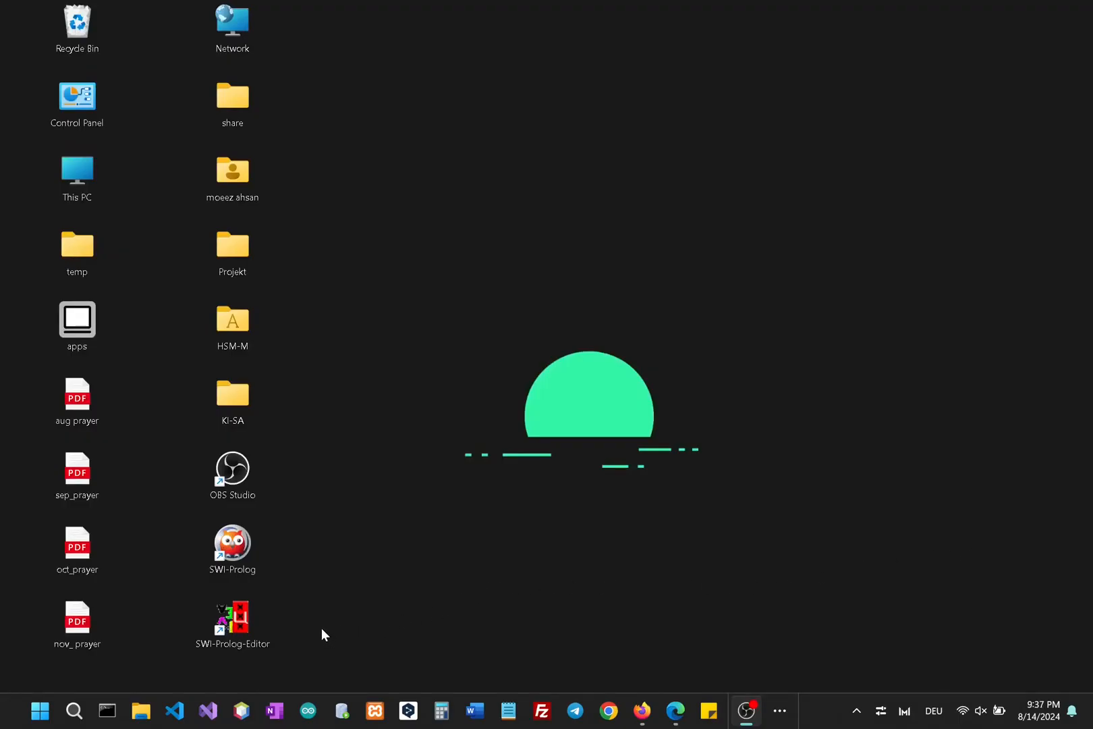
{"action": "mouse_move", "coordinate": [317, 633]}
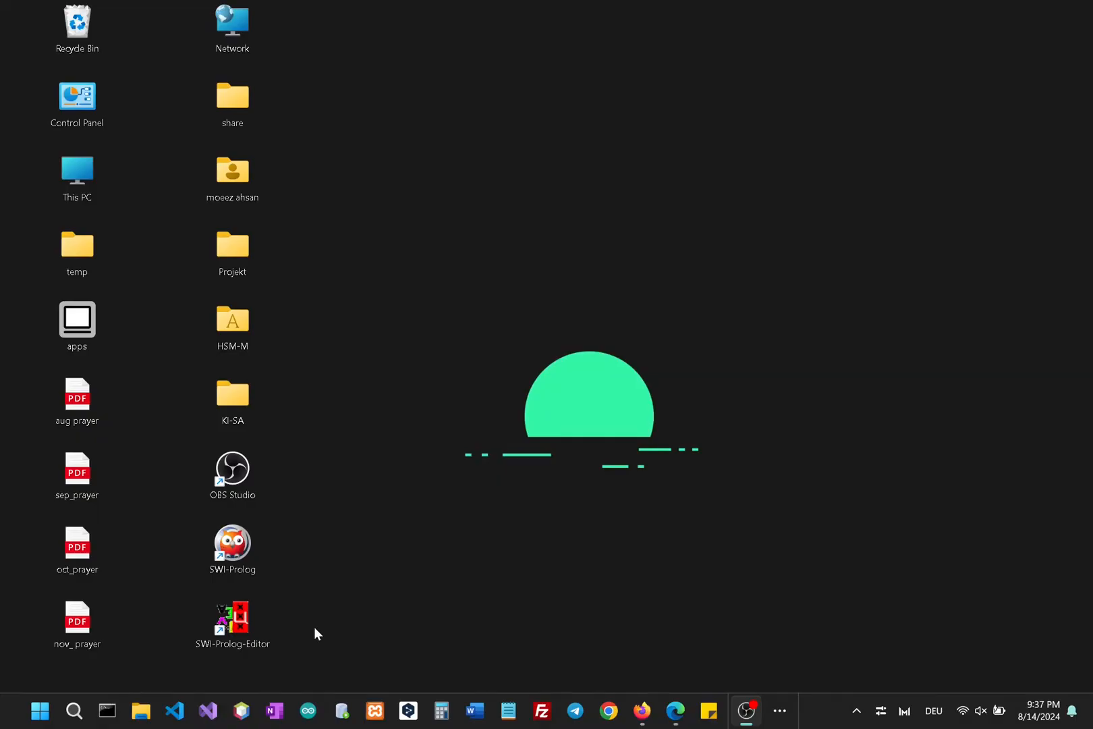
{"action": "mouse_move", "coordinate": [298, 659]}
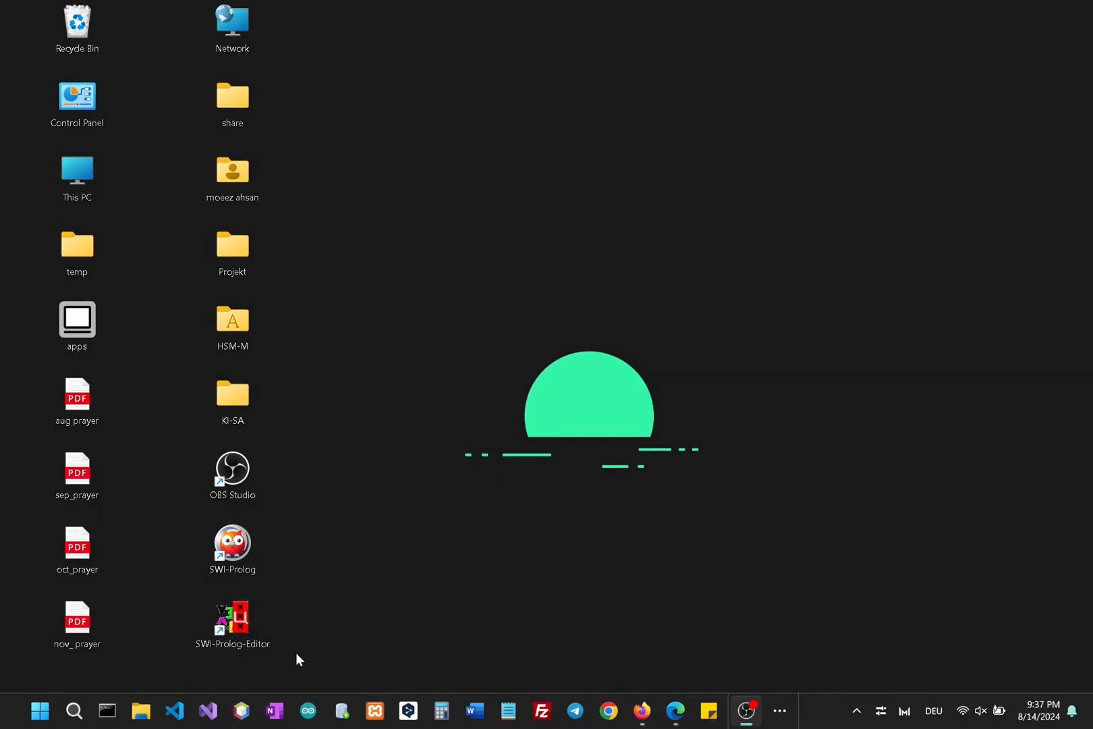
Reopen SWI-Prolog-Editor from its desktop shortcut.
{"action": "left_click", "coordinate": [232, 619]}
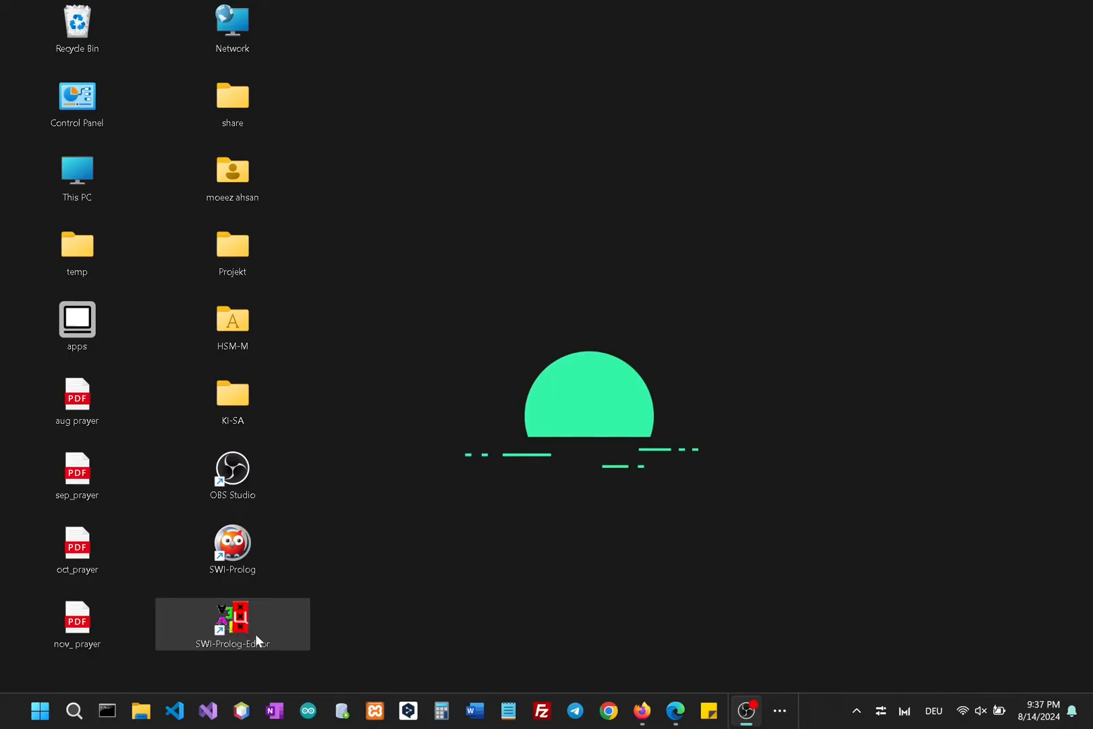
{"action": "double_click", "coordinate": [232, 615]}
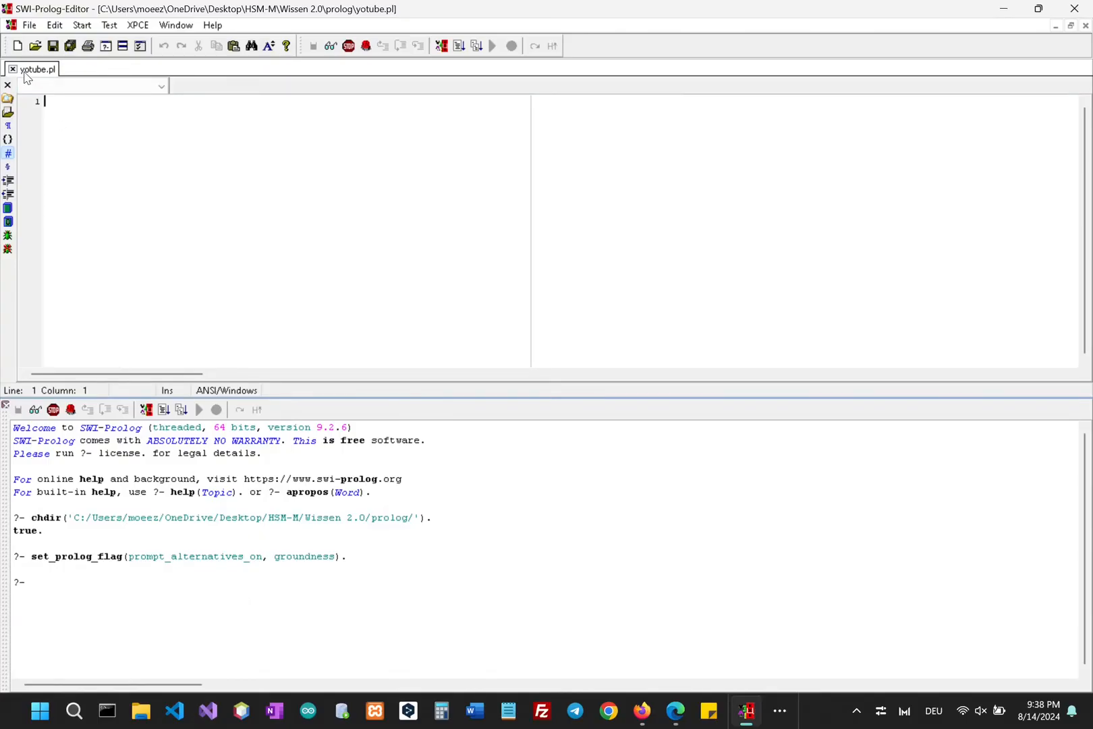
{"action": "mouse_move", "coordinate": [146, 178]}
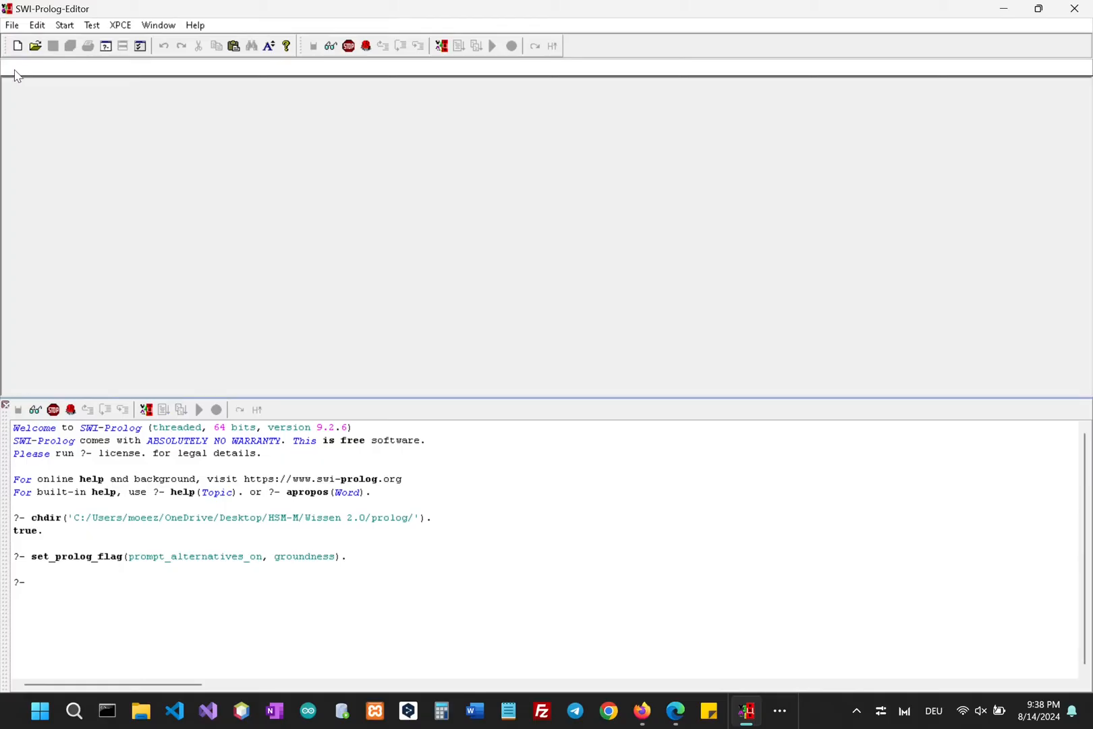
{"action": "mouse_move", "coordinate": [21, 41]}
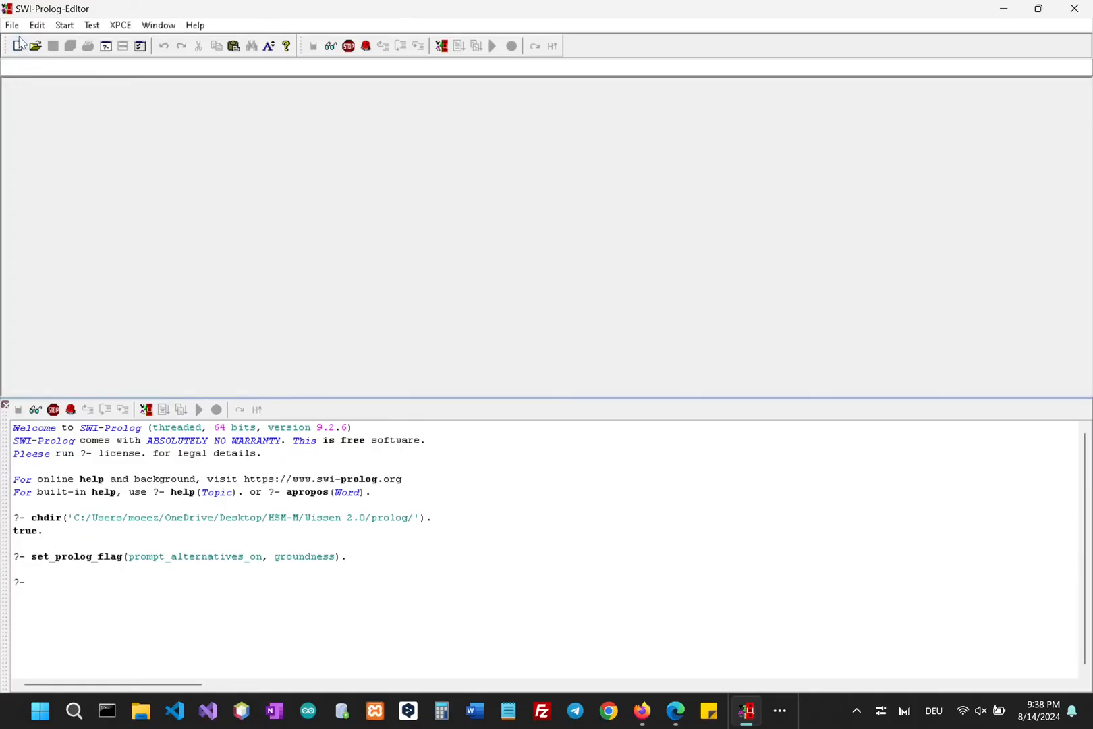
Close yotube.pl, create a new File1.pl, and start Save as for it.
{"action": "left_click", "coordinate": [11, 25]}
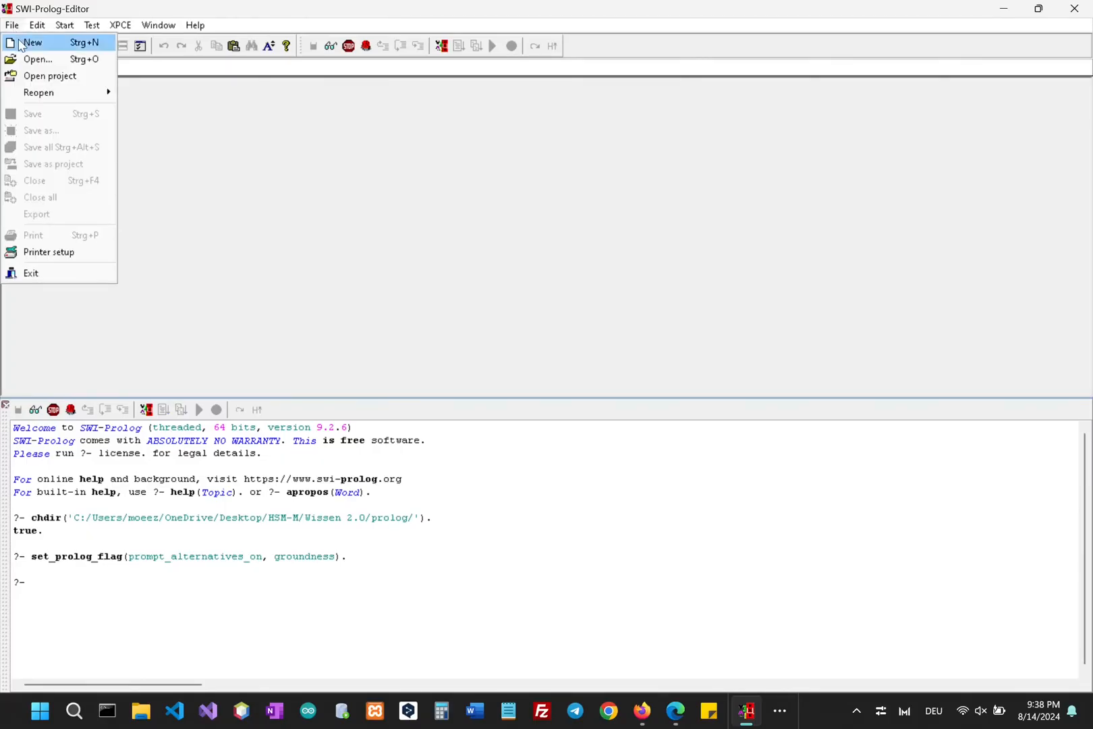
{"action": "left_click", "coordinate": [32, 43]}
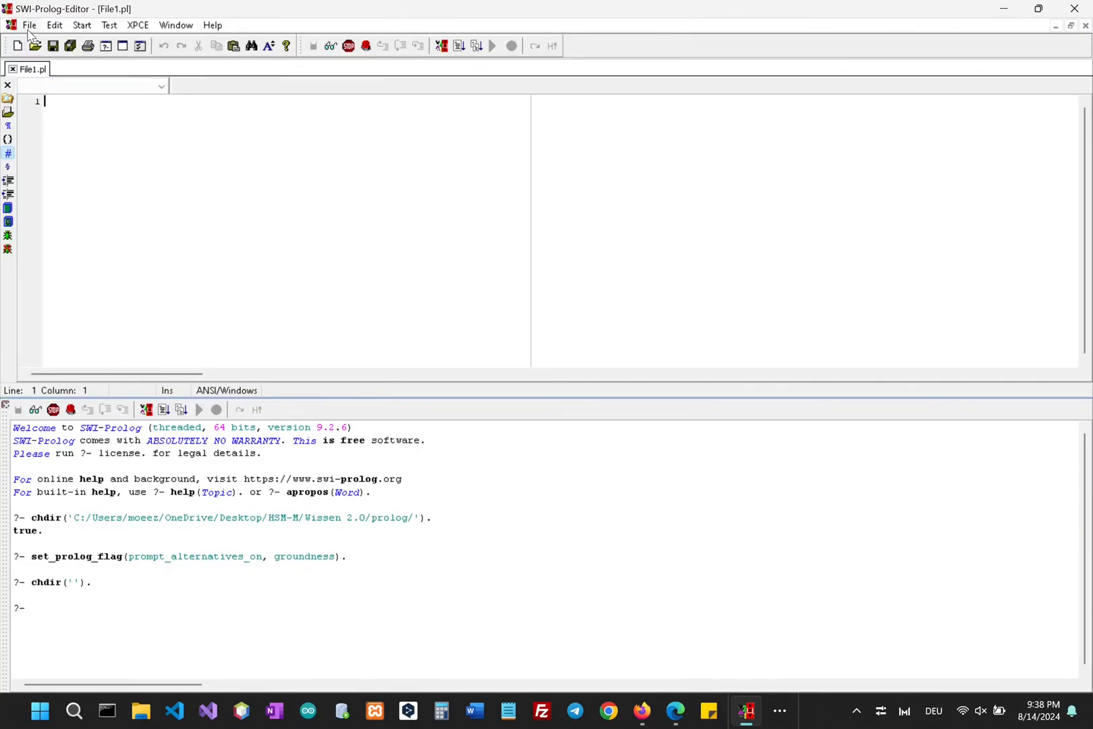
{"action": "left_click", "coordinate": [29, 25]}
{"action": "type", "text": "te"}
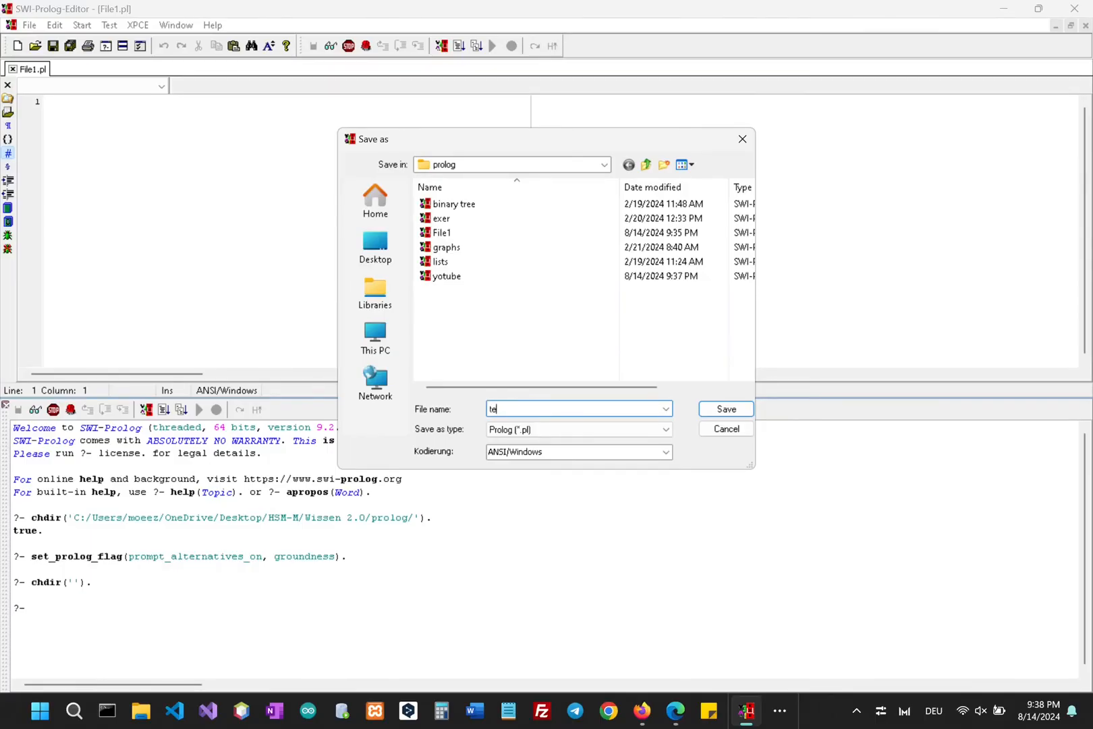
Confirm the Save as dialog, storing File1.pl as test.pl in the prolog folder.
{"action": "left_click", "coordinate": [725, 409]}
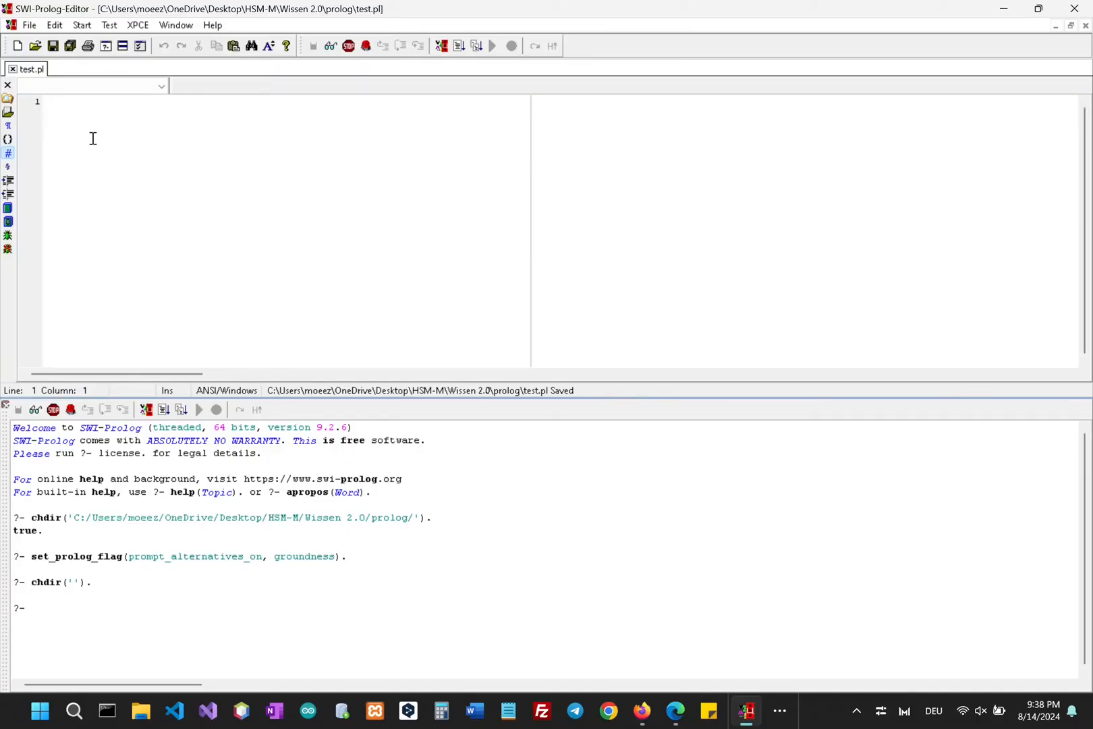
Enter the fact person('Adam'). in test.pl and save with Ctrl+S.
{"action": "type", "text": "per"}
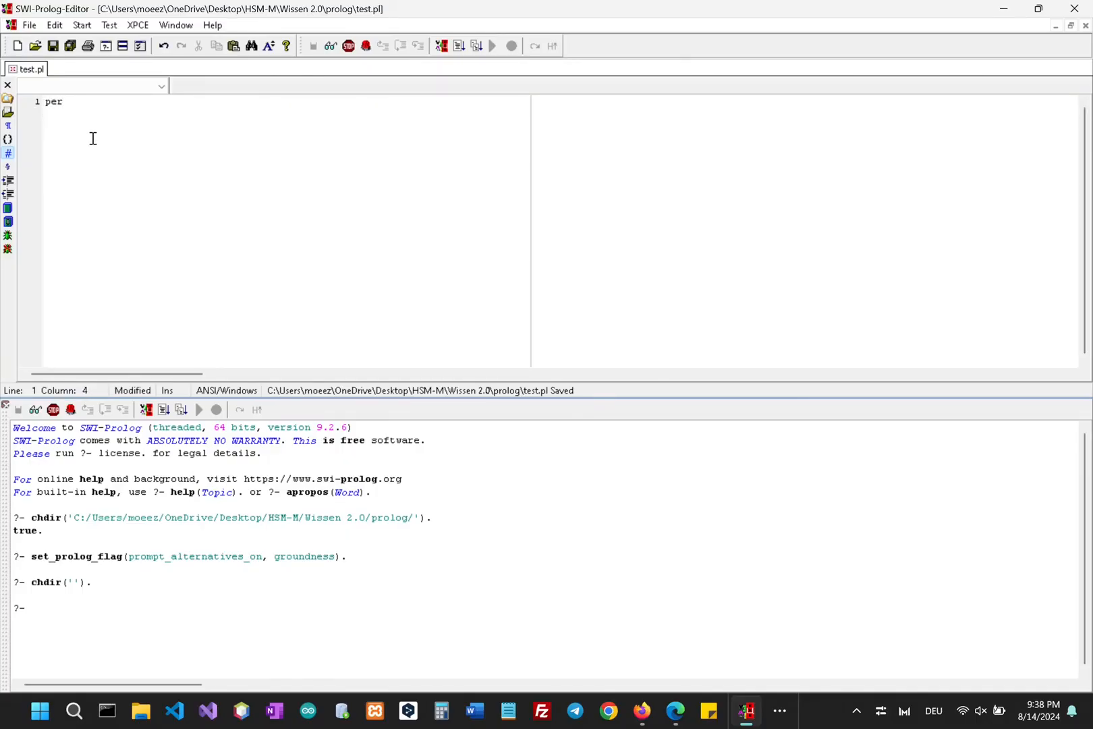
{"action": "type", "text": "son('"}
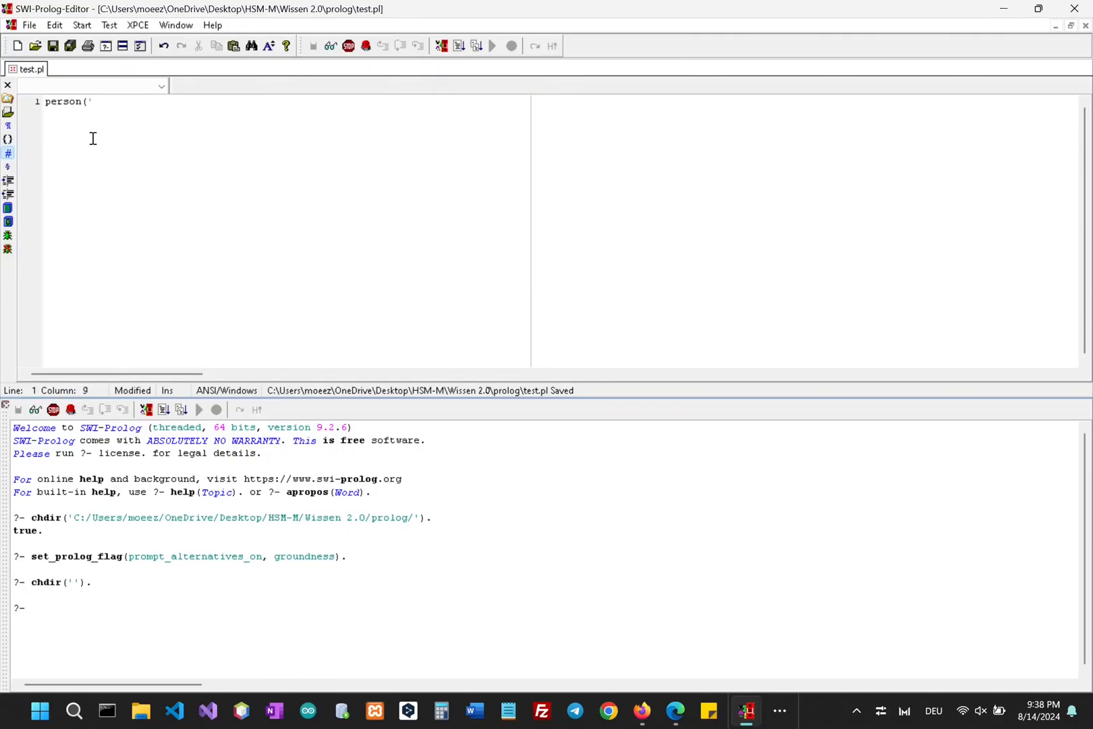
{"action": "type", "text": "Adam"}
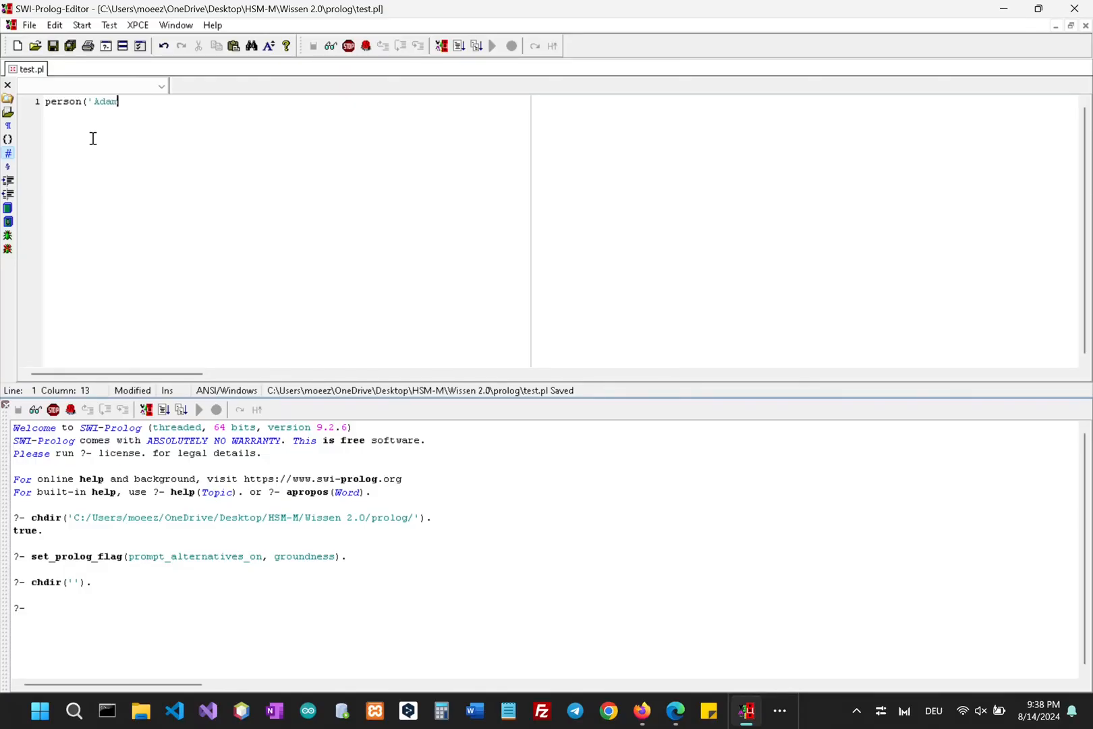
{"action": "type", "text": "')"}
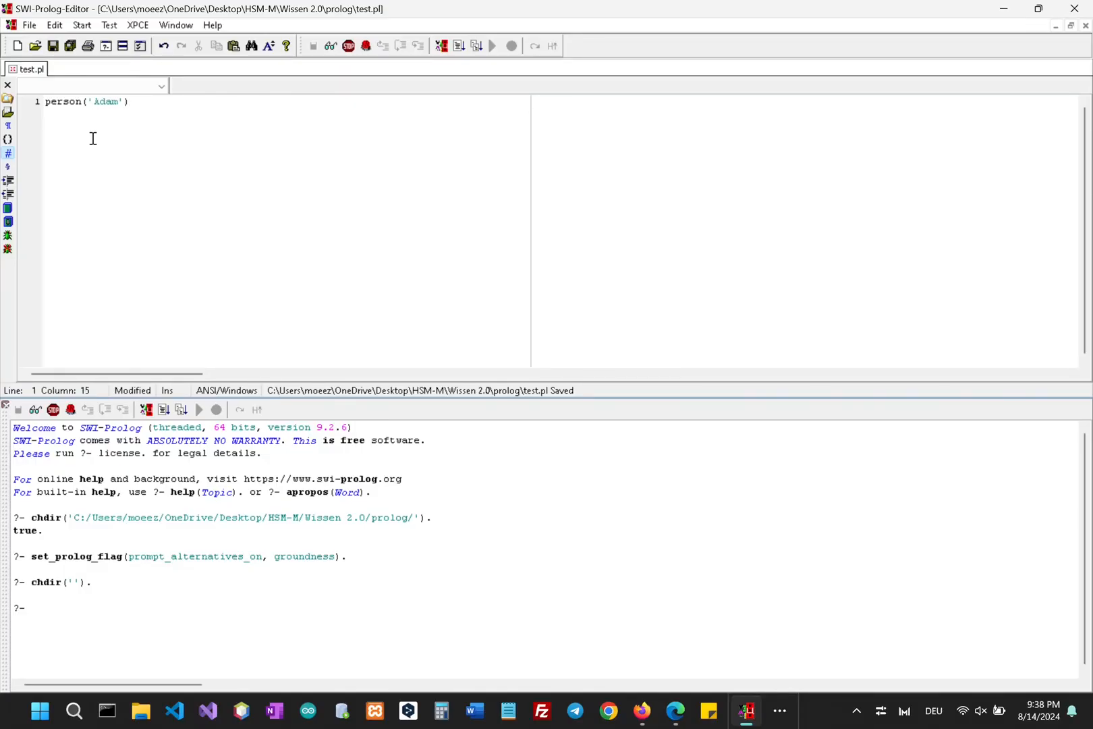
{"action": "type", "text": "."}
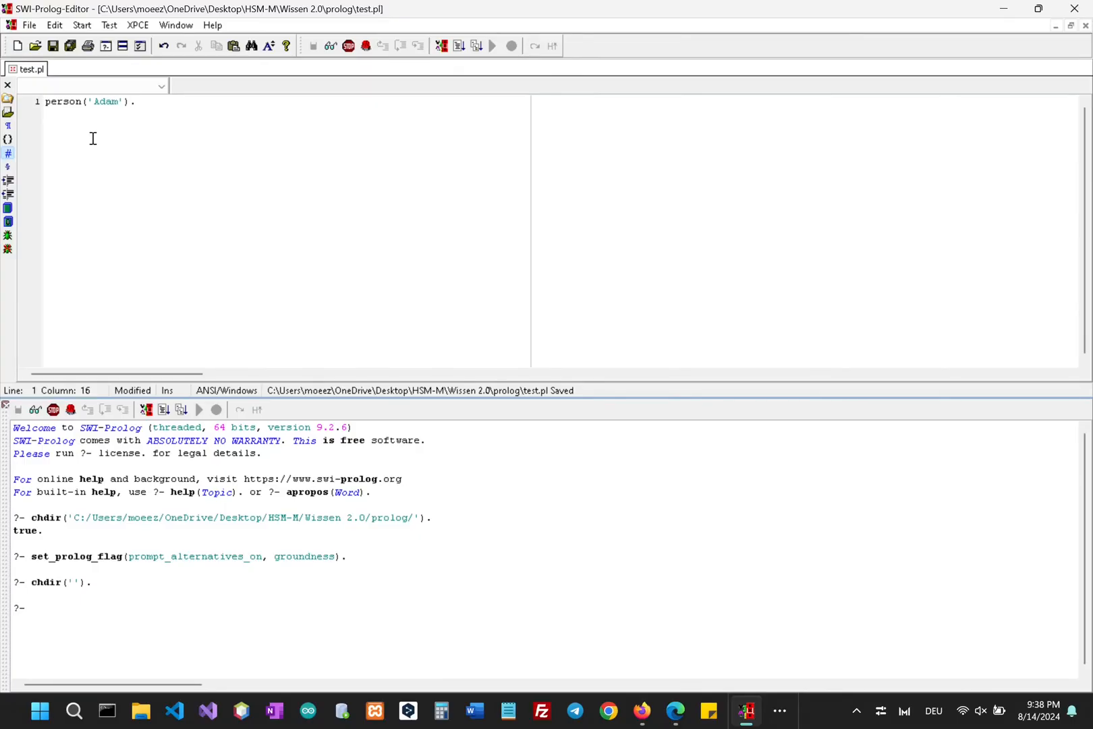
{"action": "key", "text": "ctrl+s"}
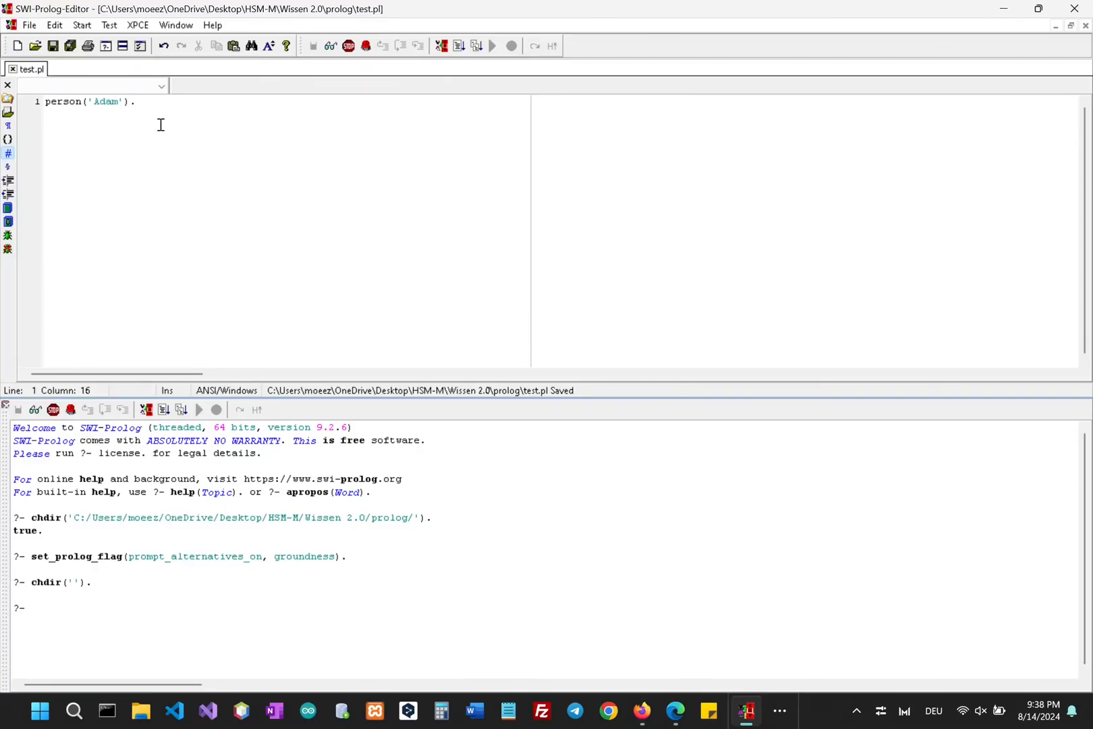
Consult test.pl into the Prolog console from the Start menu.
{"action": "left_click", "coordinate": [82, 25]}
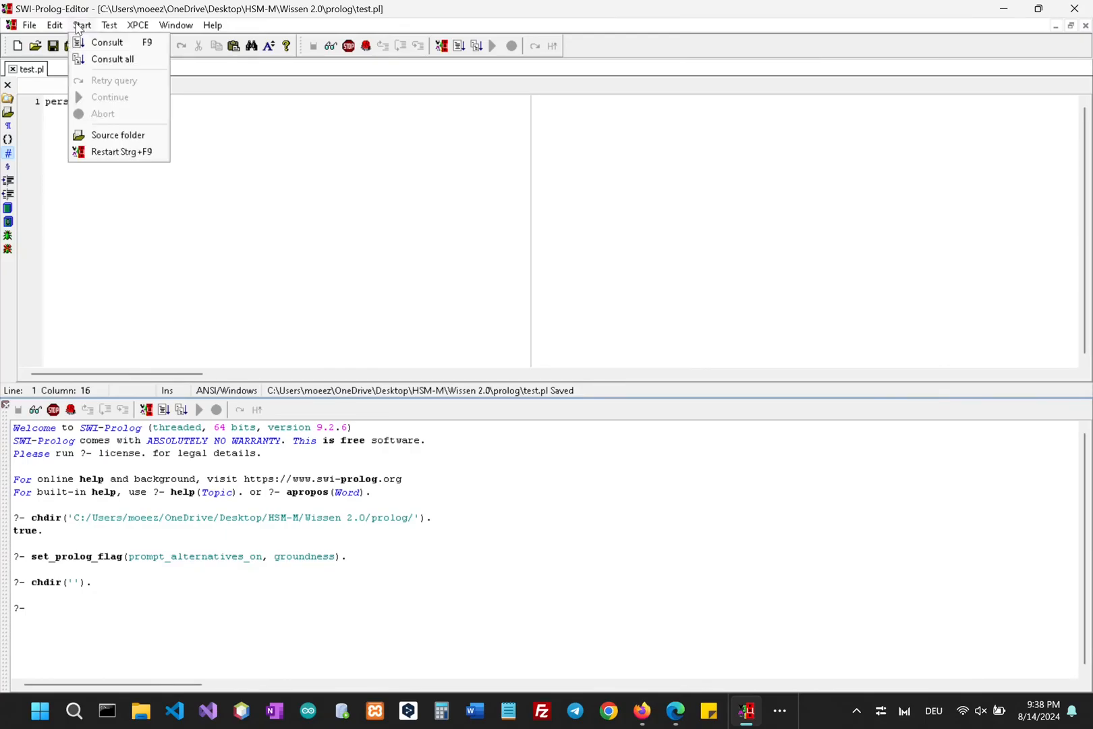
{"action": "mouse_move", "coordinate": [107, 42]}
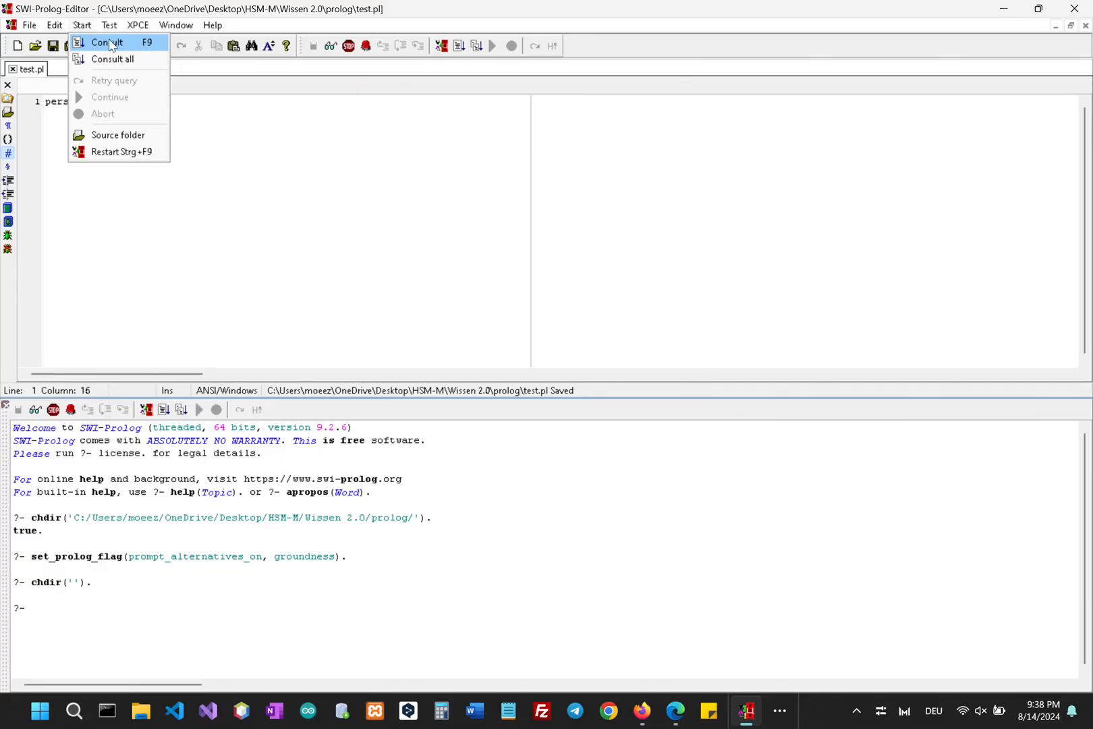
{"action": "left_click", "coordinate": [106, 42]}
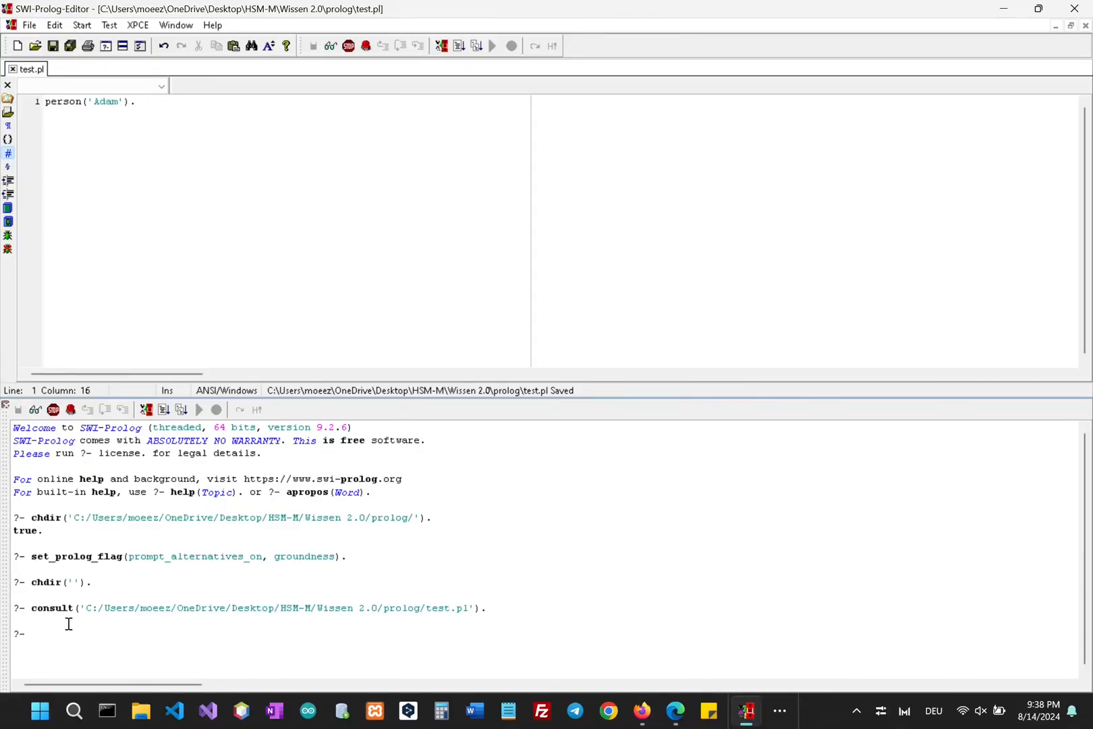
Query person(X). in the console to get X = 'Adam'.
{"action": "type", "text": "person("}
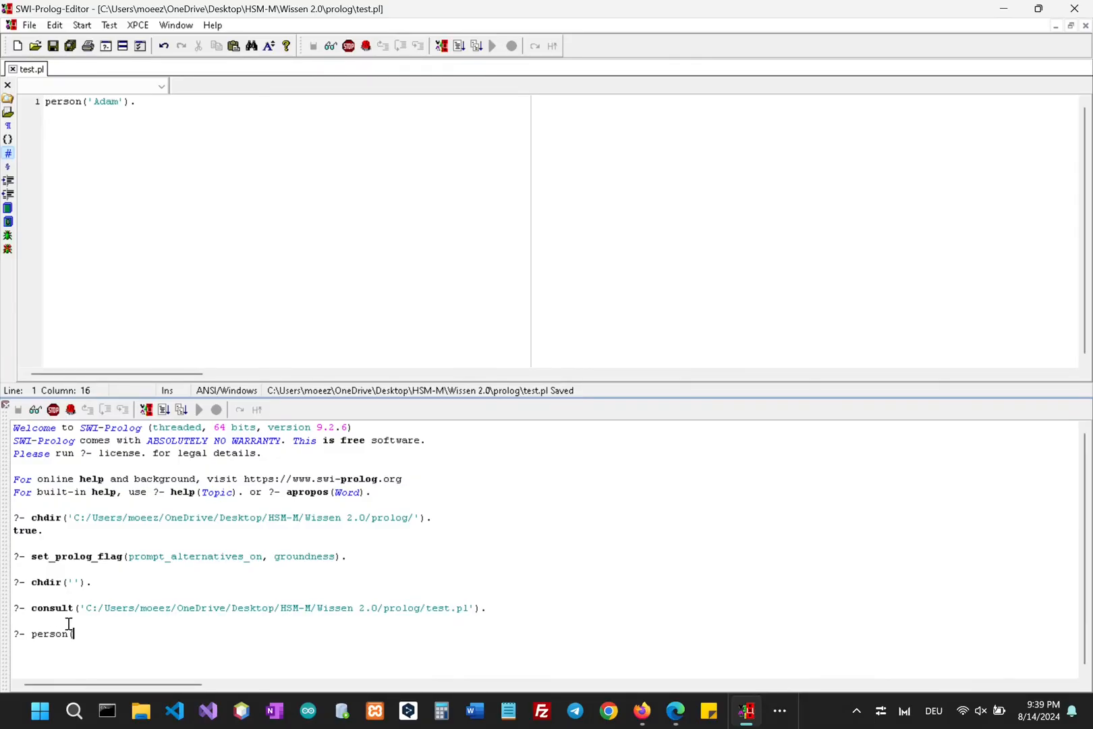
{"action": "type", "text": "X"}
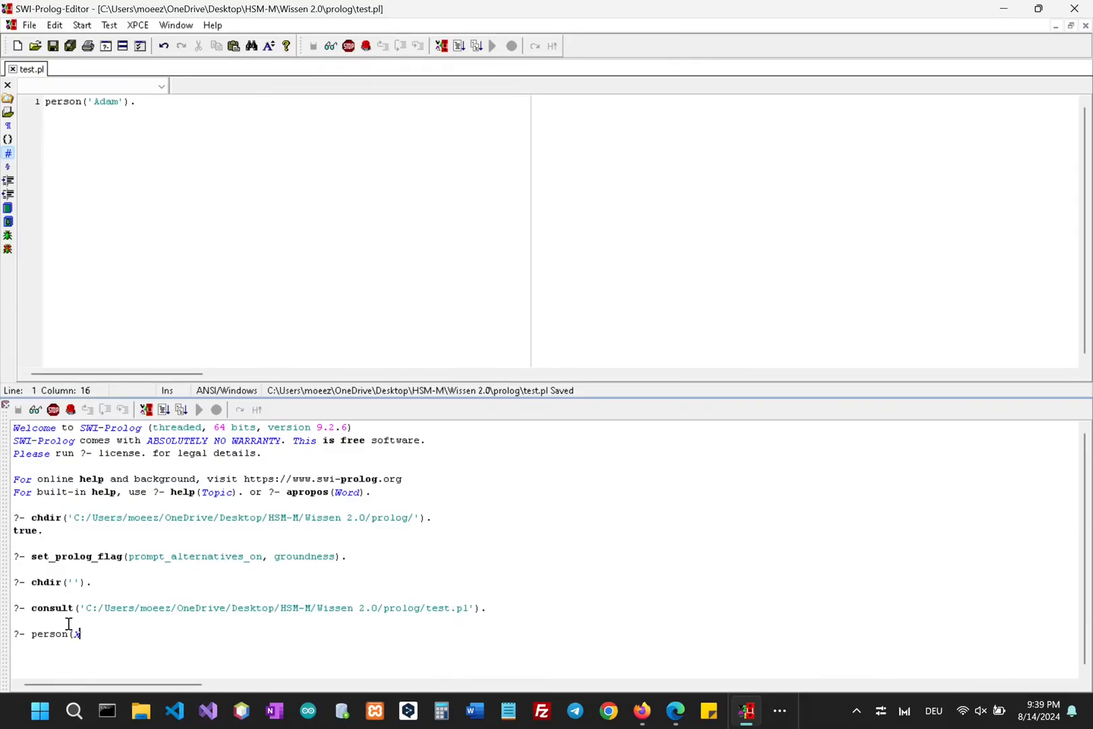
{"action": "type", "text": "."}
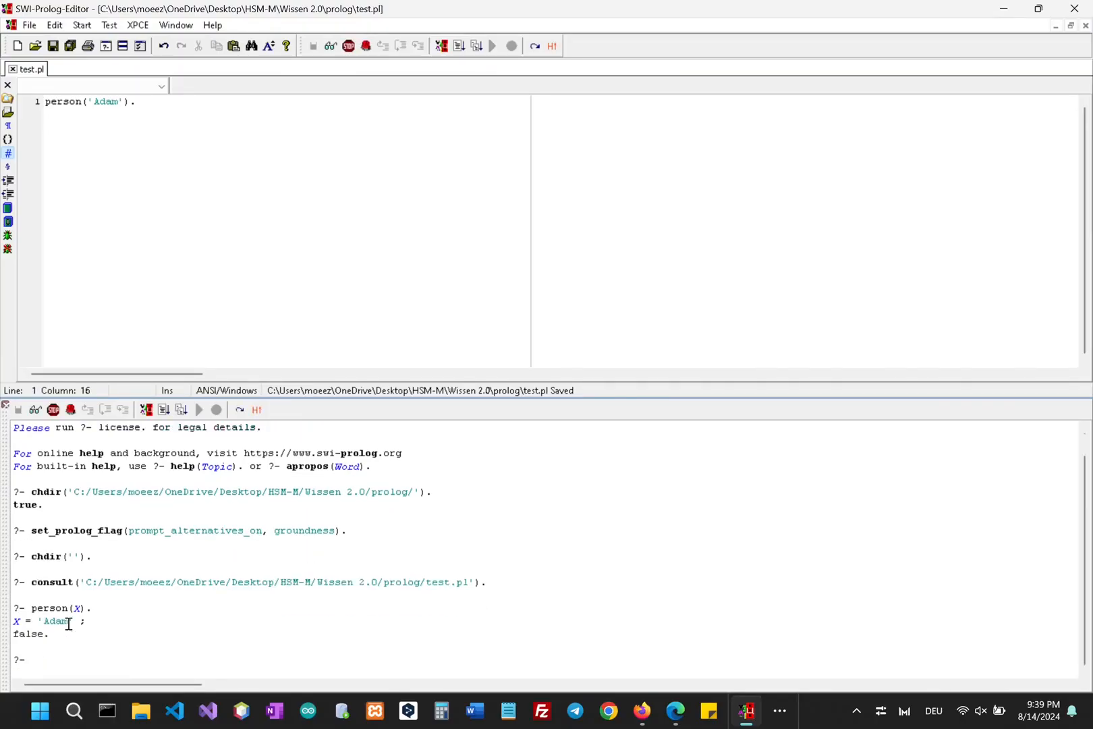
{"action": "mouse_move", "coordinate": [351, 615]}
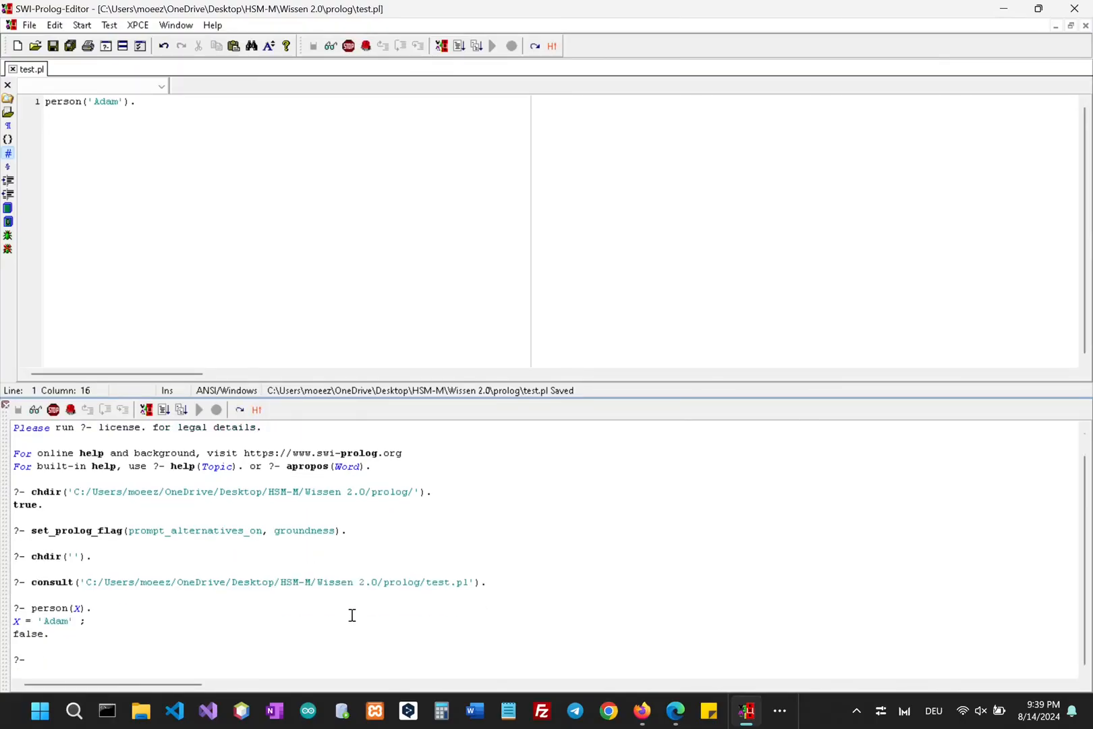
{"action": "mouse_move", "coordinate": [550, 304]}
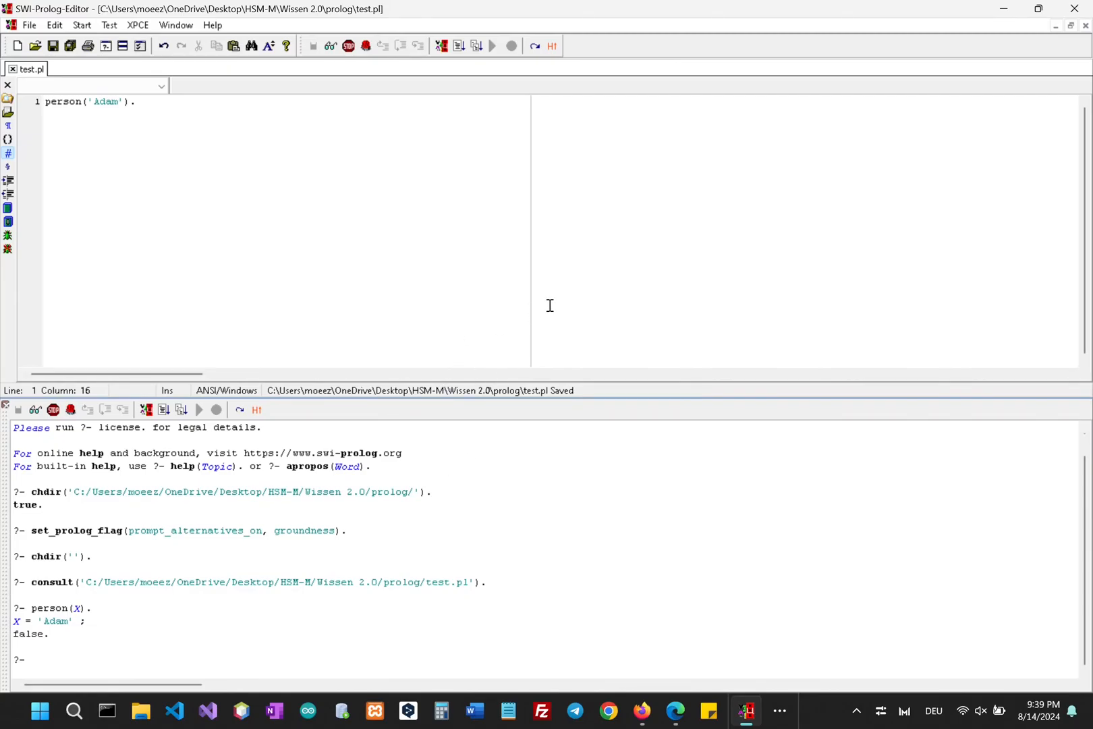